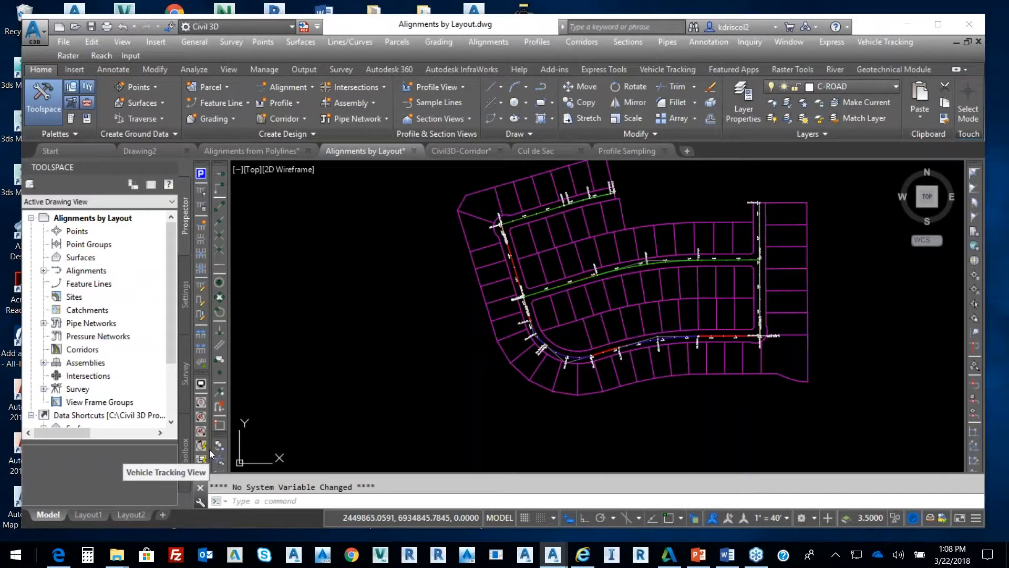
pyautogui.moveTo(350, 466)
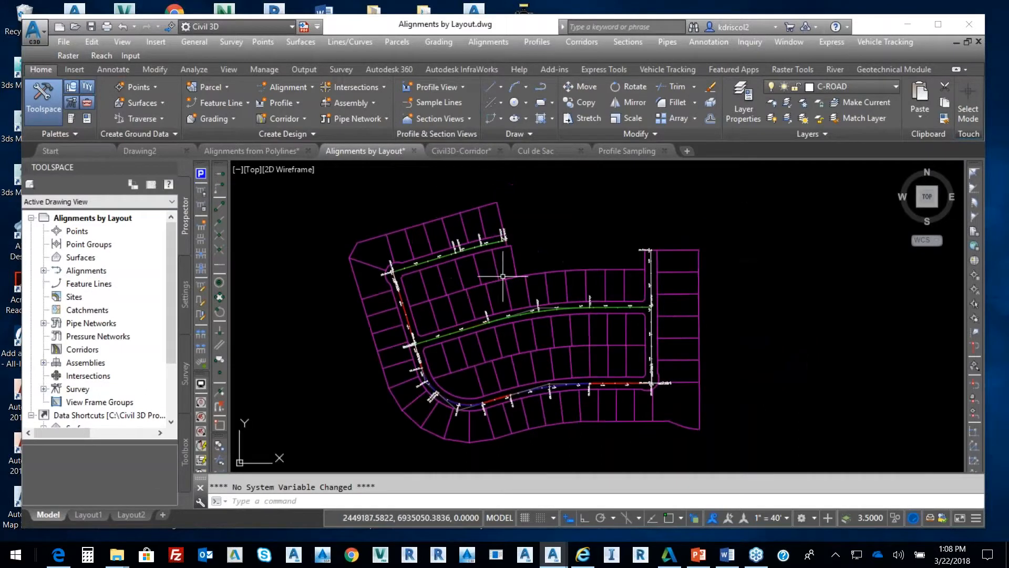
pyautogui.moveTo(503, 290)
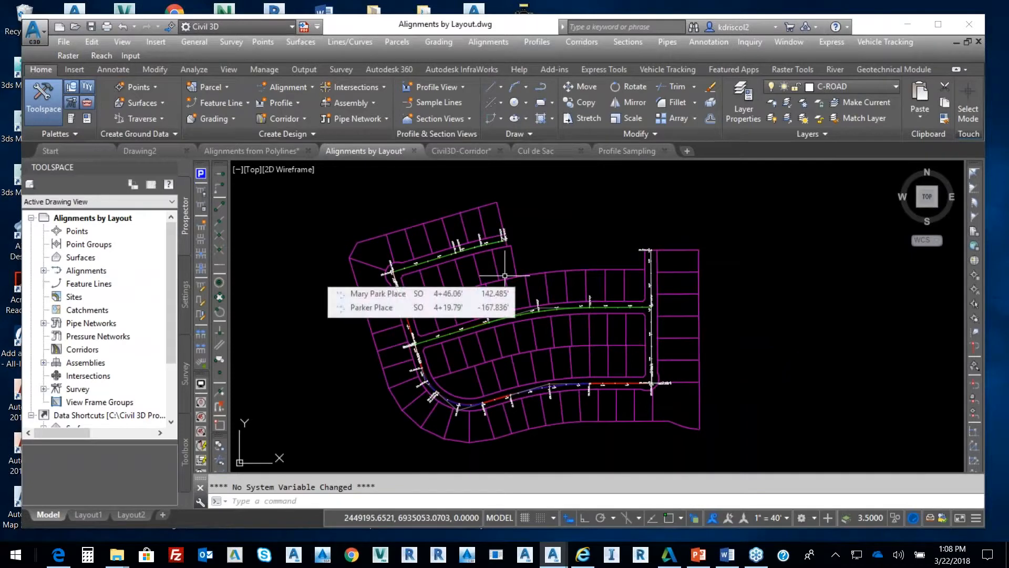
pyautogui.moveTo(675, 190)
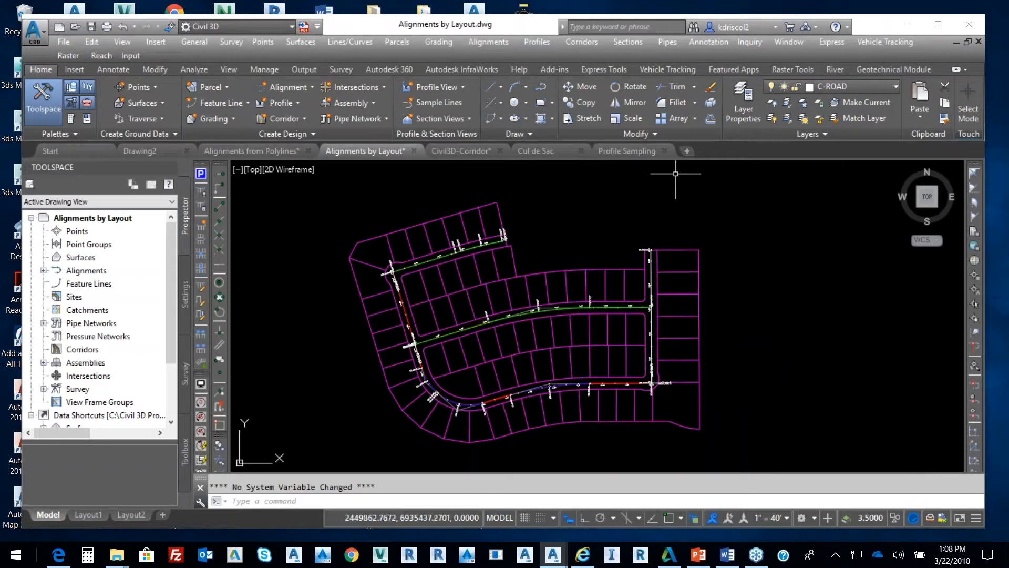
# Make the Profile Sampling drawing the active drawing.
pyautogui.click(626, 150)
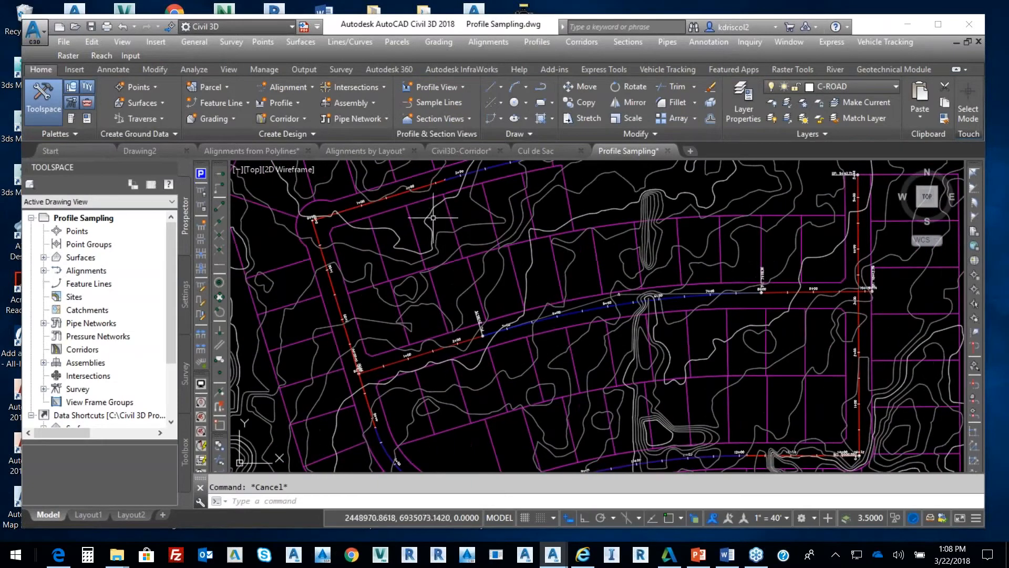
pyautogui.moveTo(440, 193)
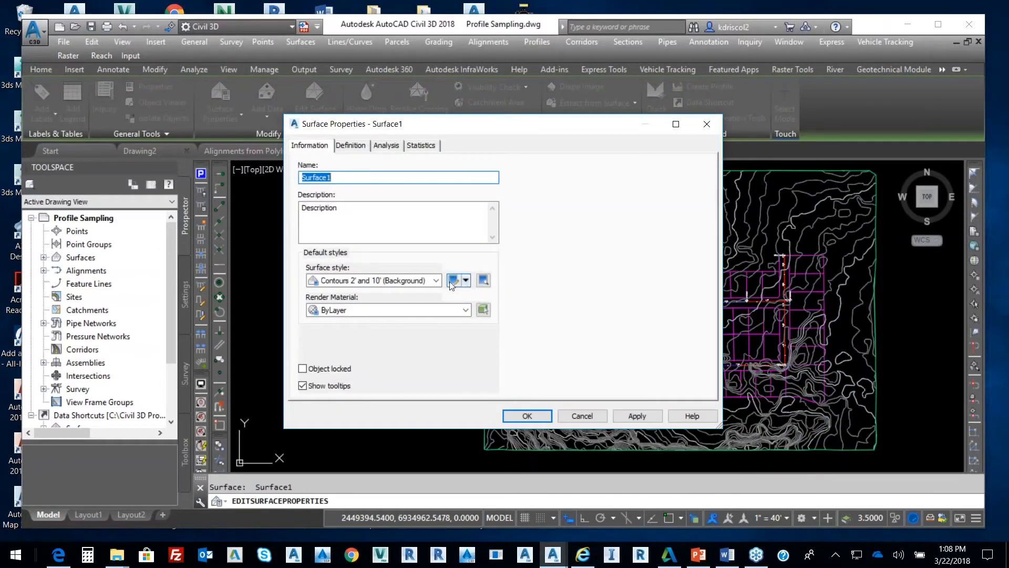
# Set Surface1's surface style to Border Only and apply it.
pyautogui.click(437, 281)
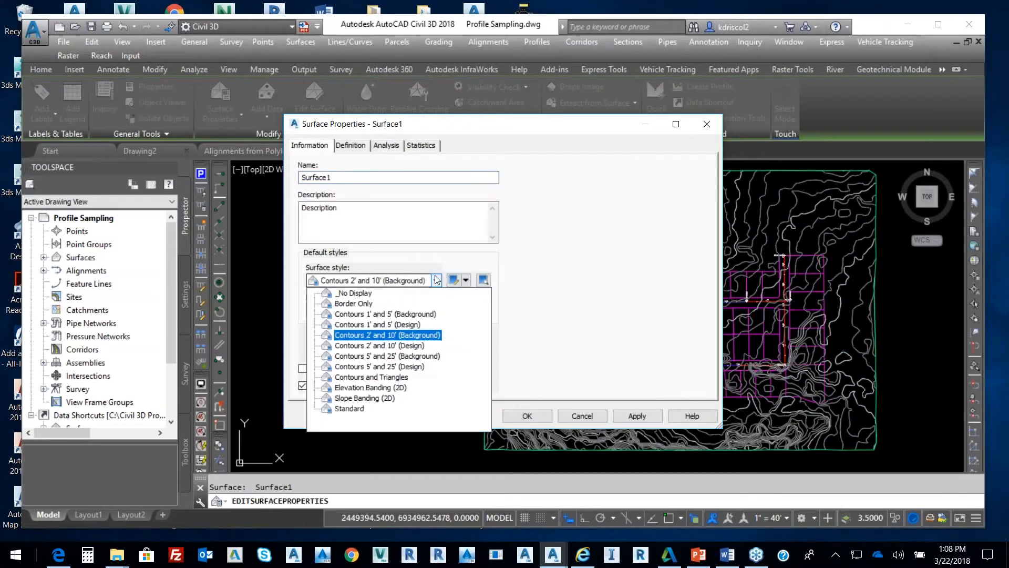
pyautogui.click(354, 303)
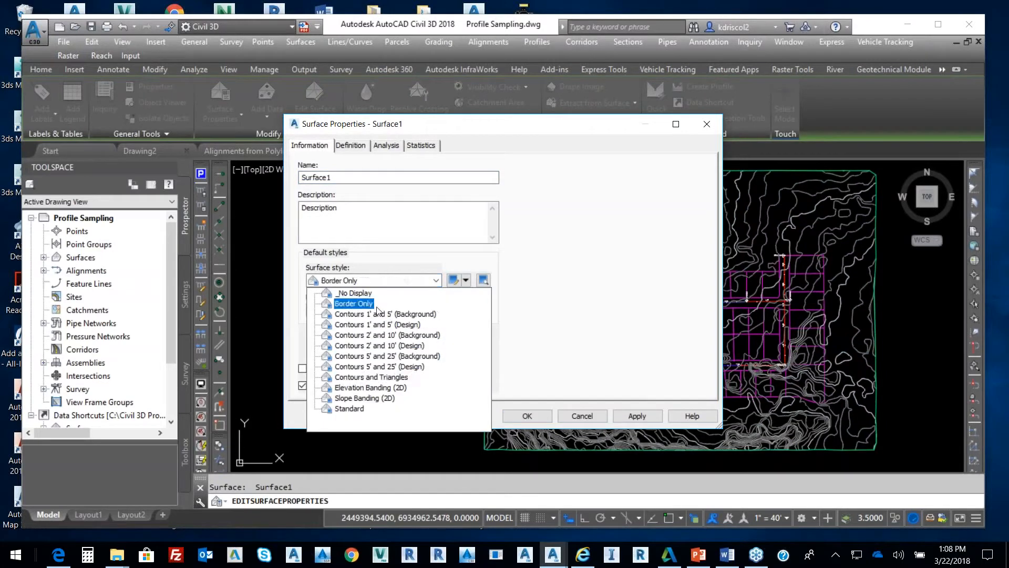
pyautogui.click(353, 303)
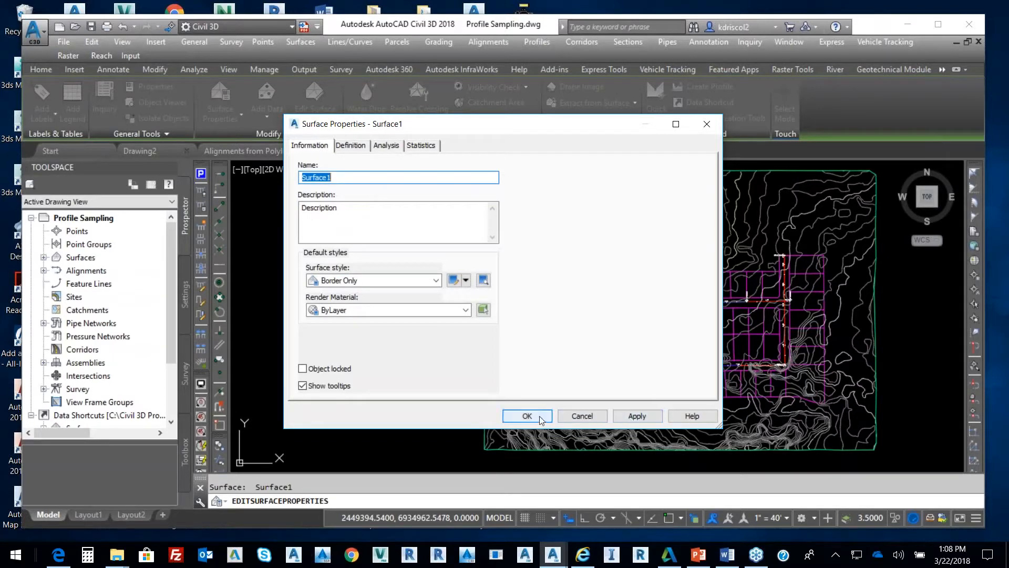
pyautogui.click(528, 416)
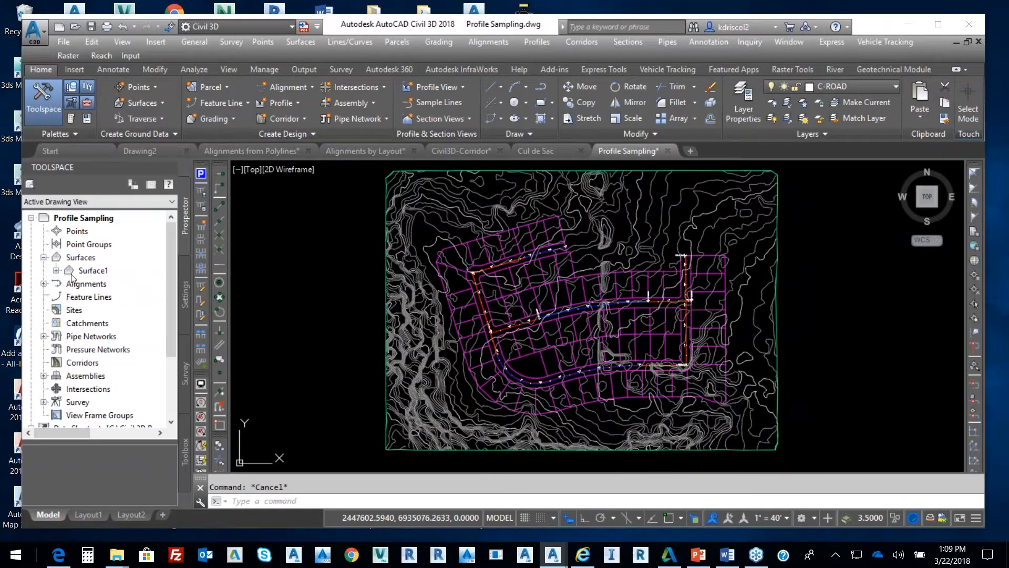
# Expand Surface1 and its Definition branch in Prospector.
pyautogui.click(56, 270)
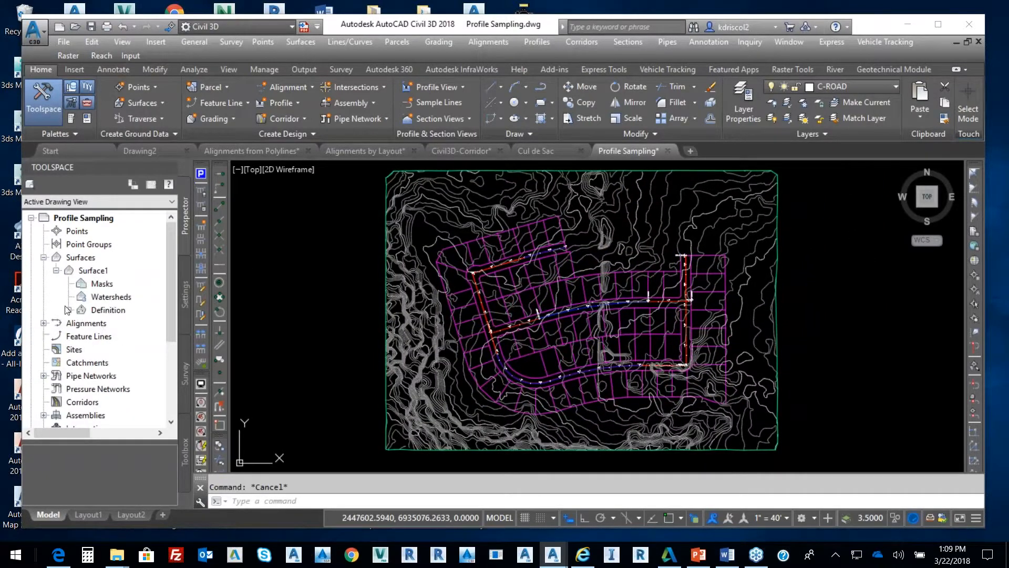
pyautogui.click(67, 310)
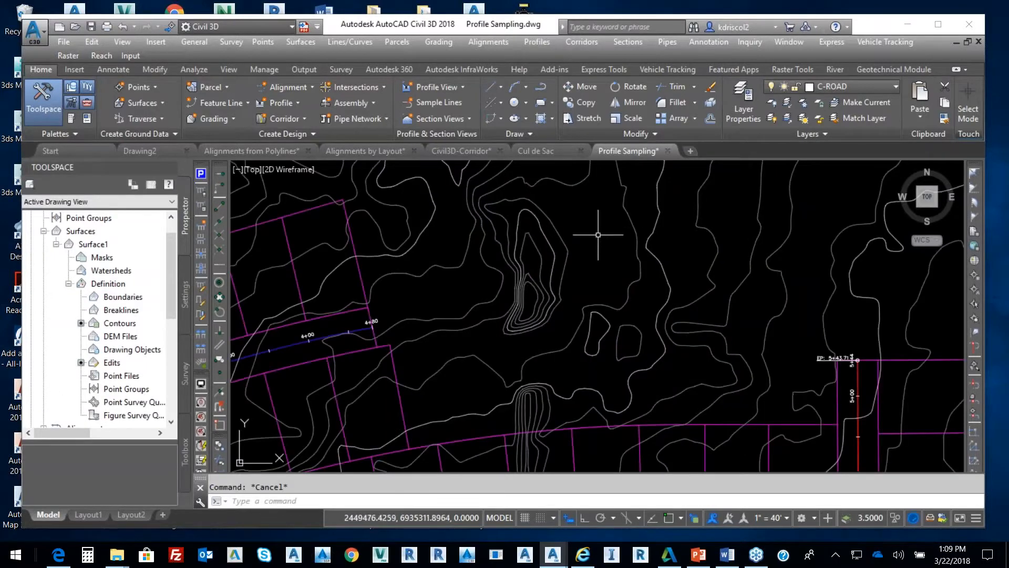
pyautogui.moveTo(598, 235)
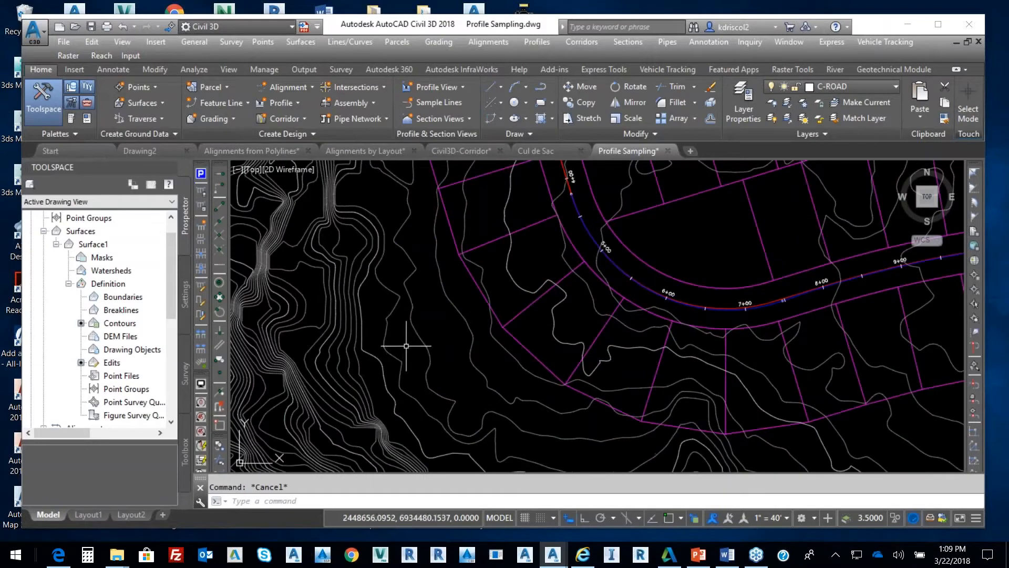
pyautogui.moveTo(404, 346)
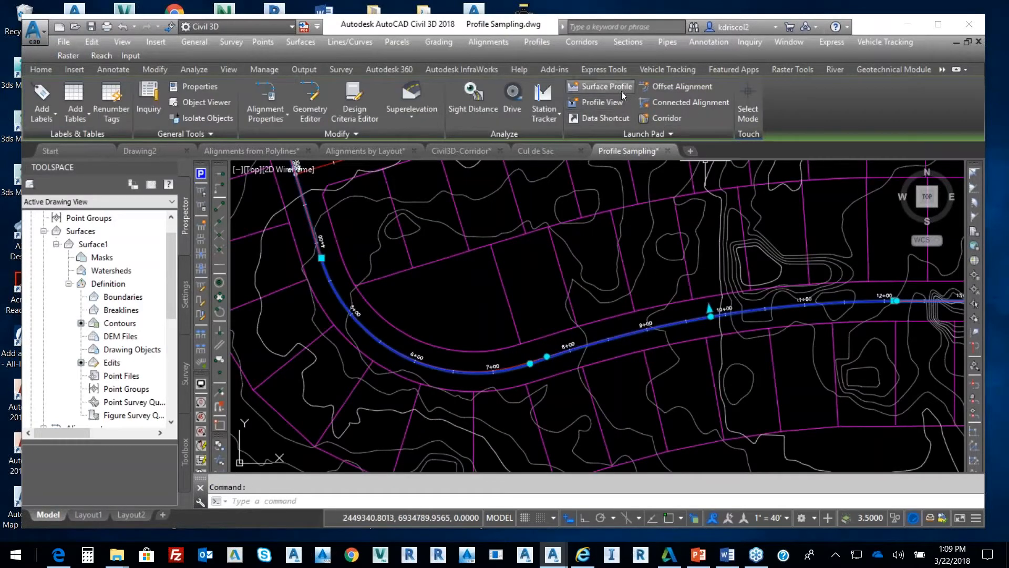
pyautogui.moveTo(622, 95)
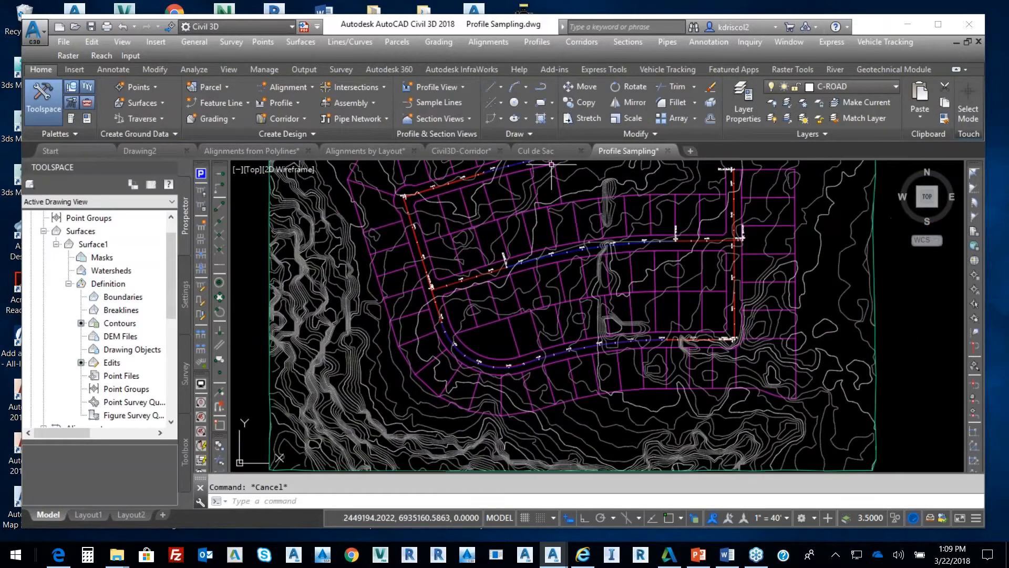
# Sample a Surface1 ground profile along Alignment - (3) picked in the drawing and start its profile view.
pyautogui.click(537, 41)
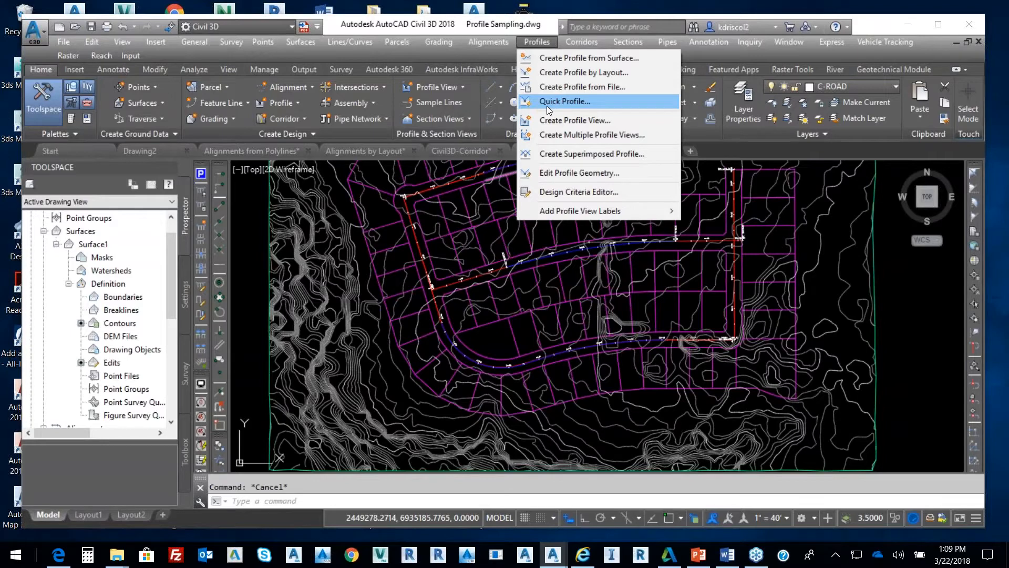
pyautogui.moveTo(570, 103)
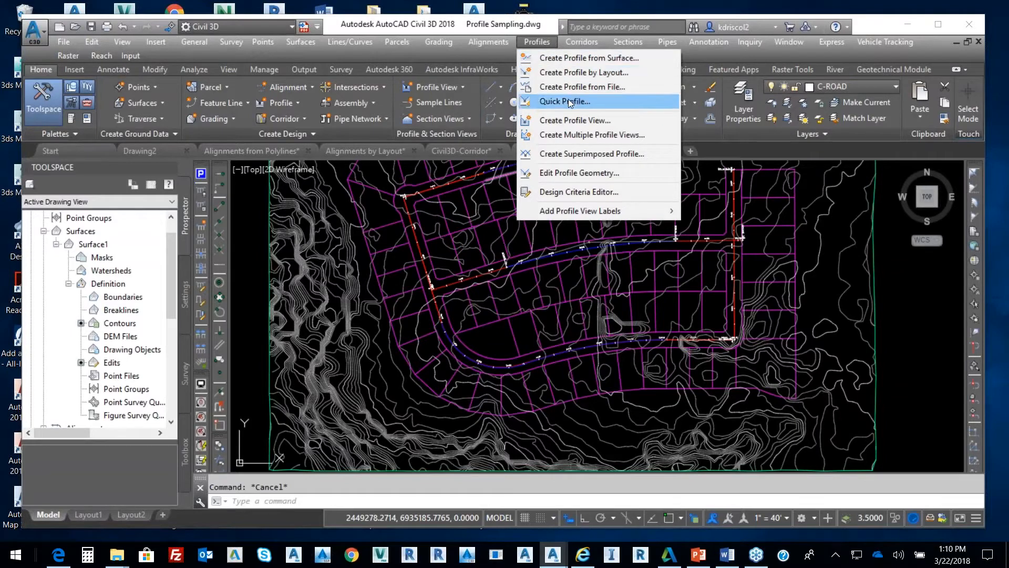
pyautogui.moveTo(589, 58)
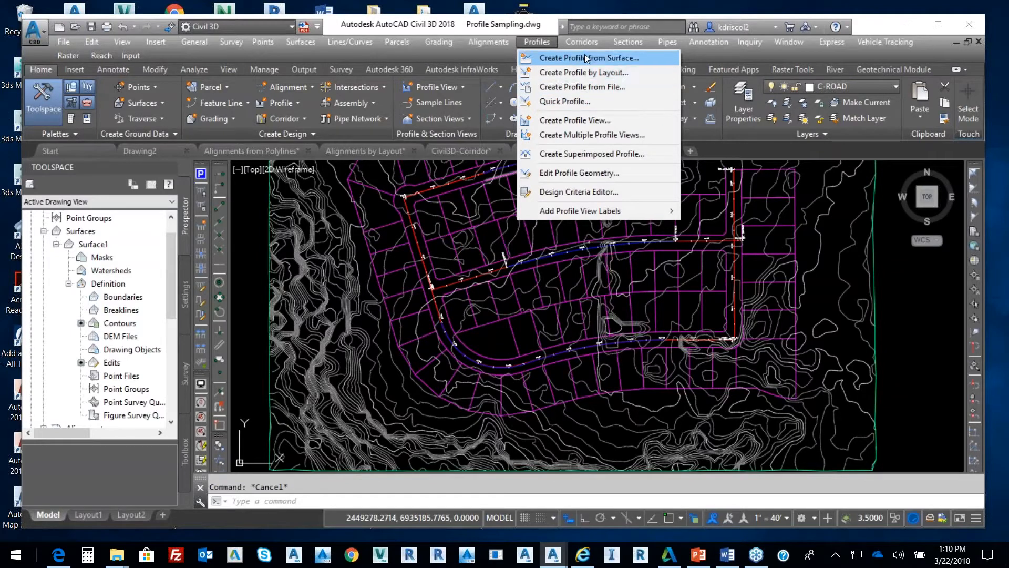
pyautogui.click(588, 57)
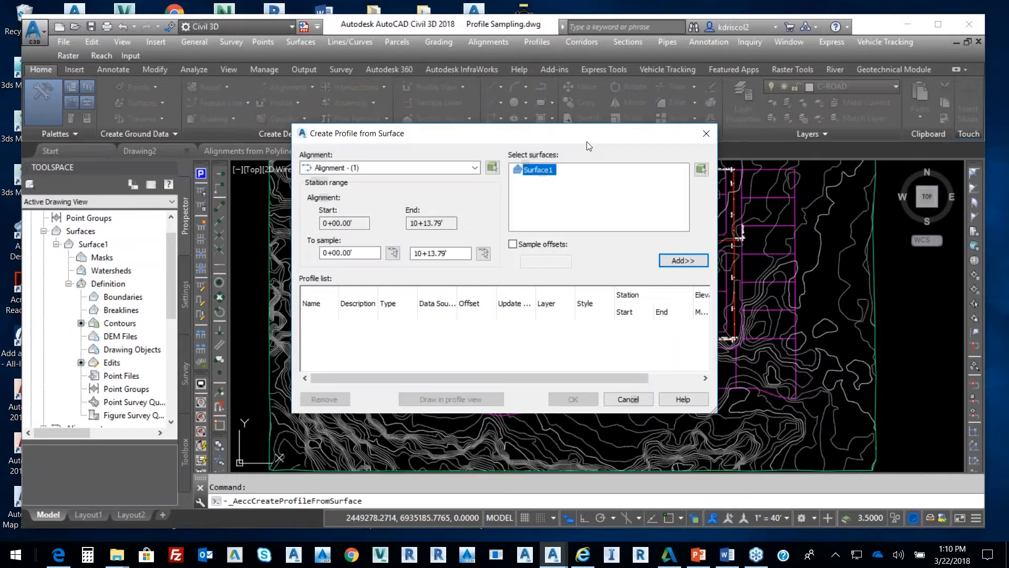
pyautogui.click(474, 168)
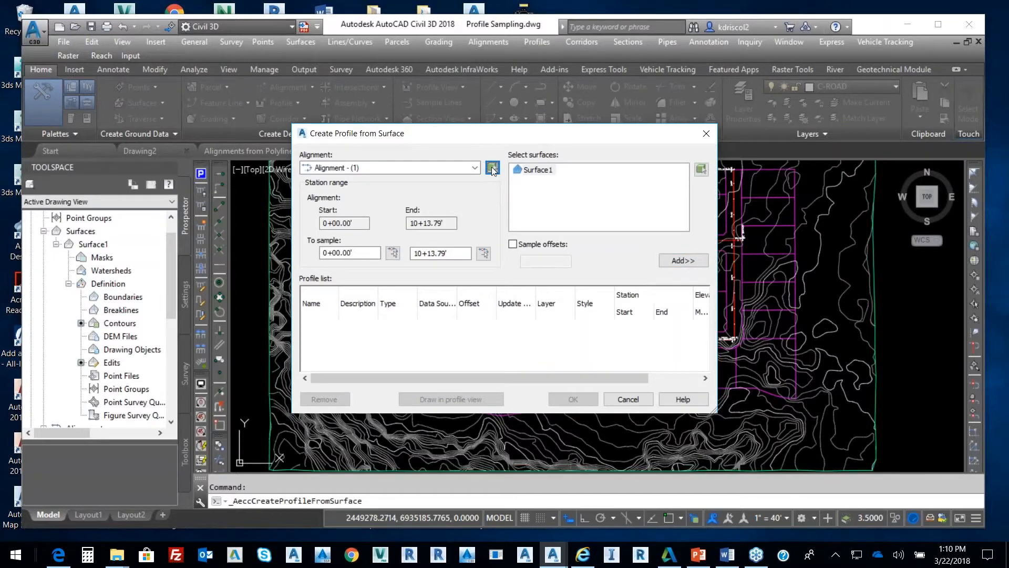
pyautogui.click(492, 168)
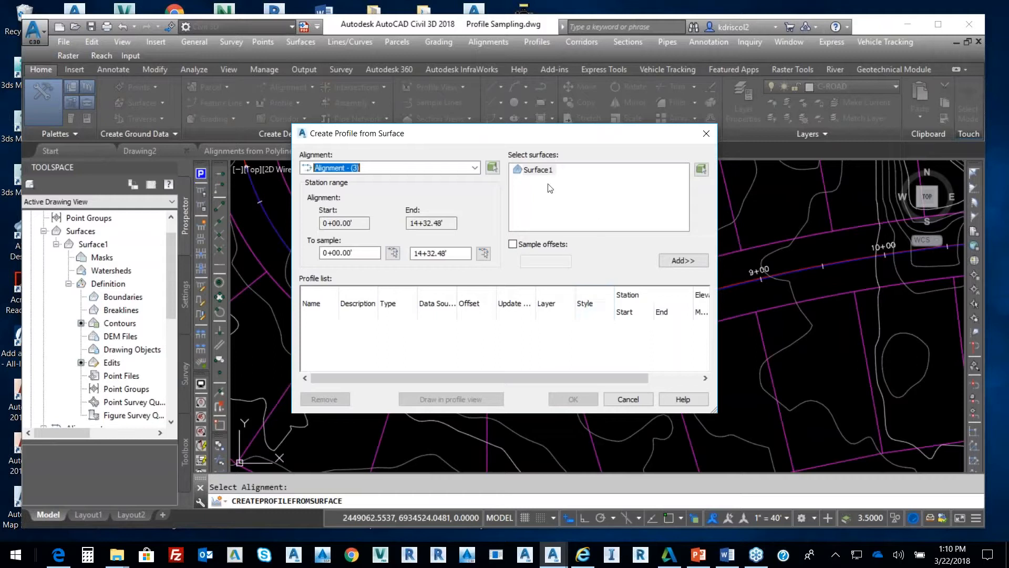
pyautogui.moveTo(550, 178)
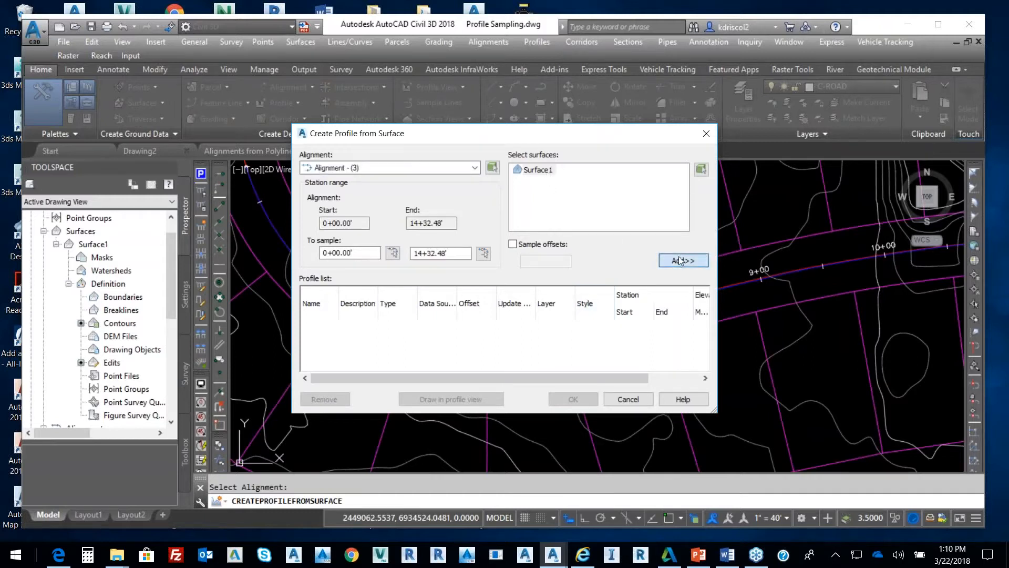
pyautogui.click(683, 260)
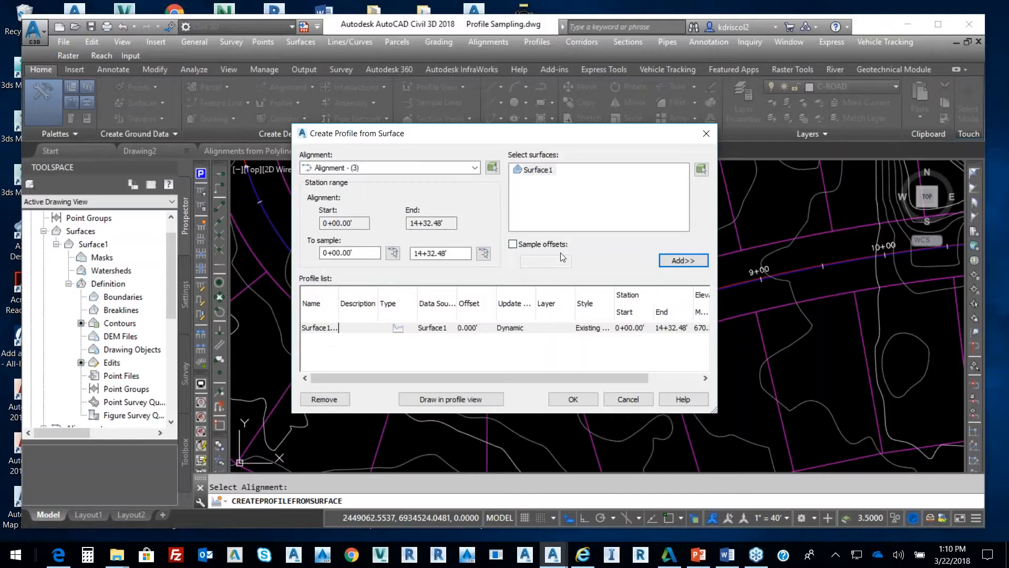
pyautogui.moveTo(465, 405)
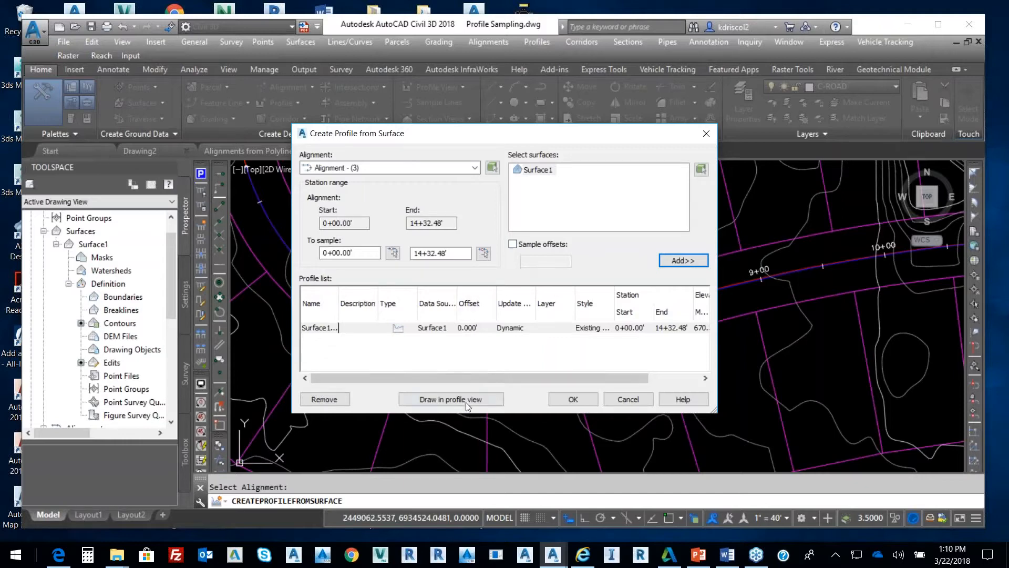
pyautogui.click(451, 399)
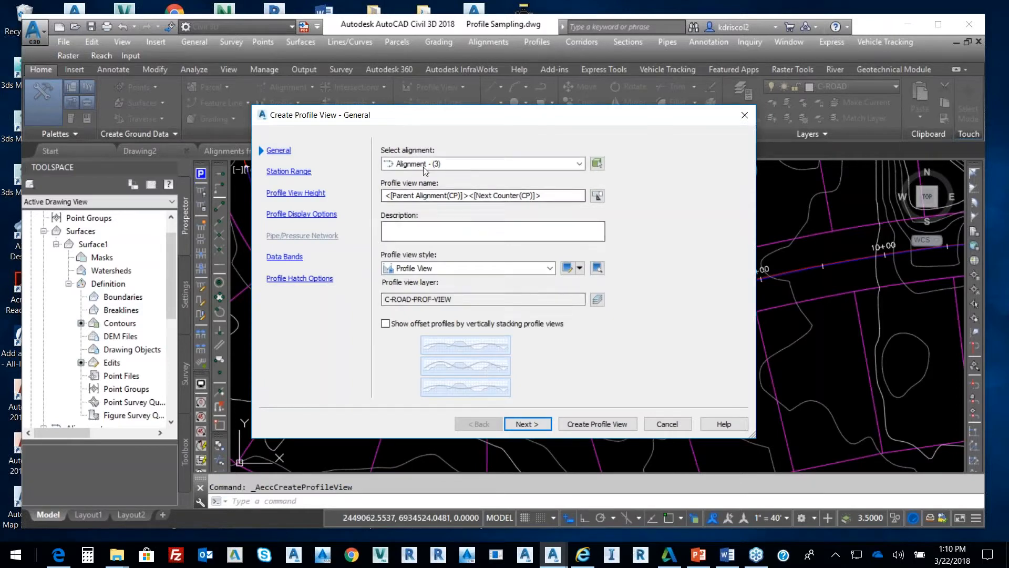
pyautogui.moveTo(476, 216)
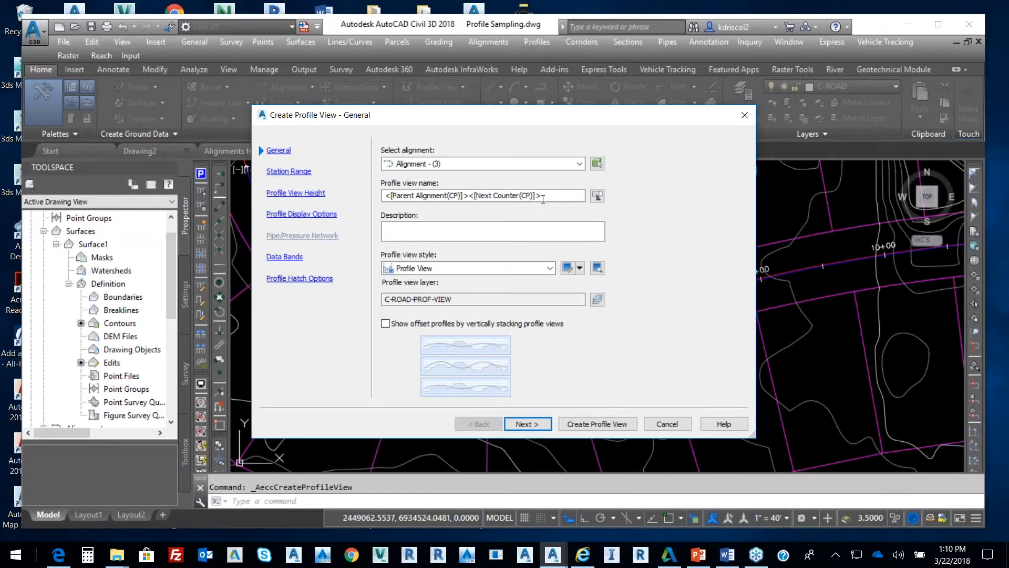
# Accept the wizard pages with data bands at the bottom of the profile view and create the view.
pyautogui.click(527, 424)
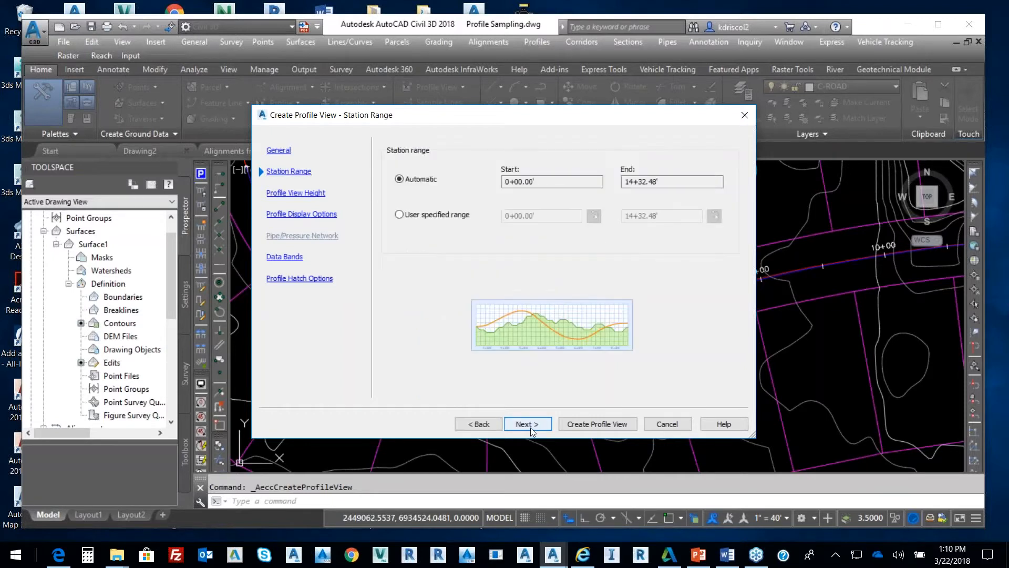
pyautogui.click(528, 424)
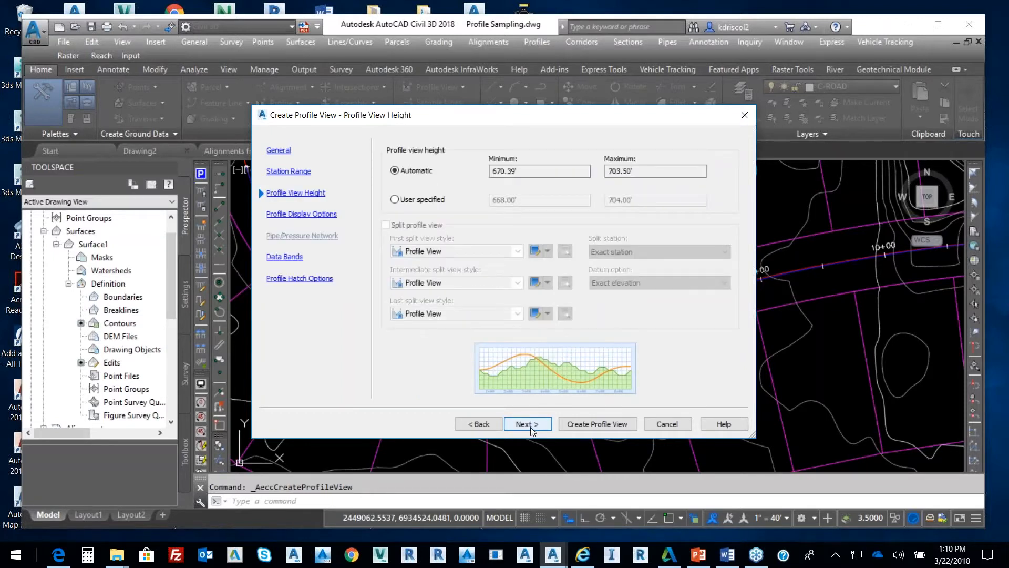
pyautogui.click(527, 424)
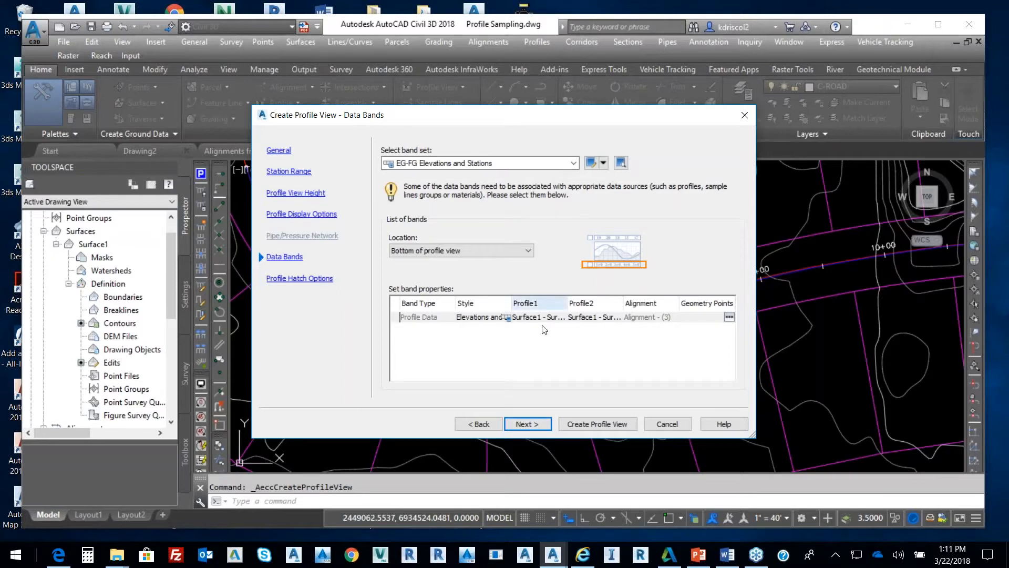
pyautogui.moveTo(516, 238)
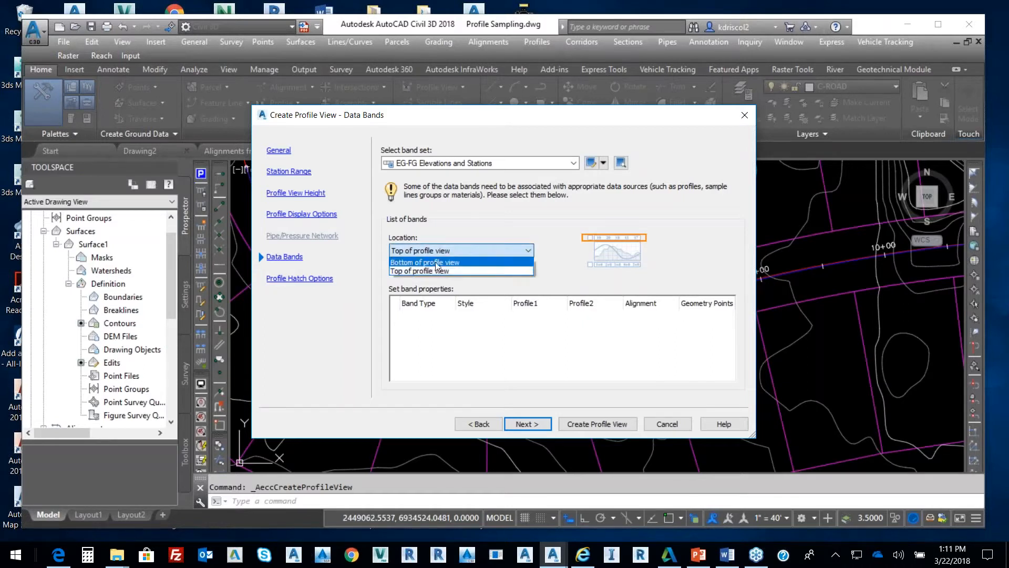
pyautogui.click(425, 262)
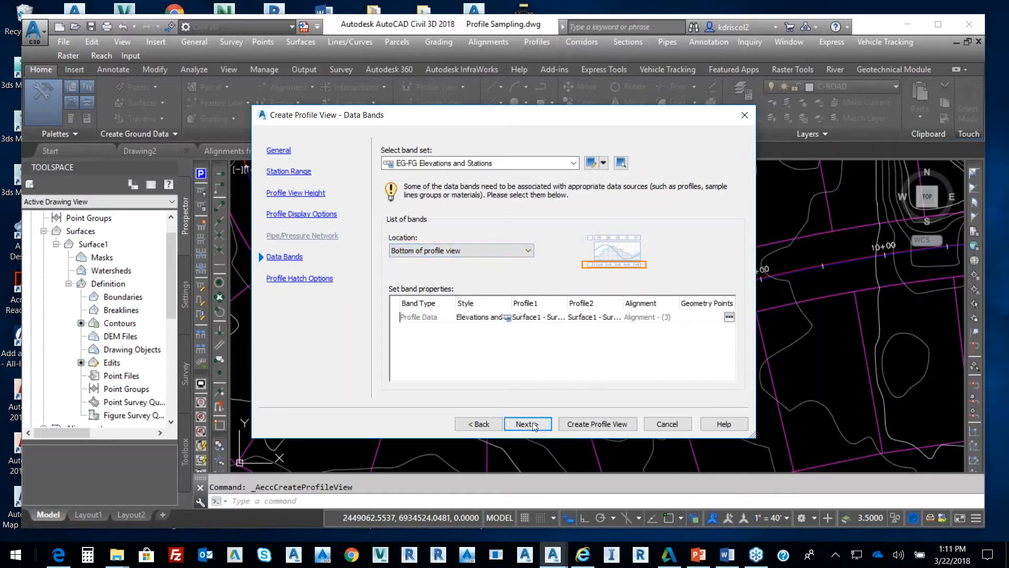
pyautogui.click(528, 424)
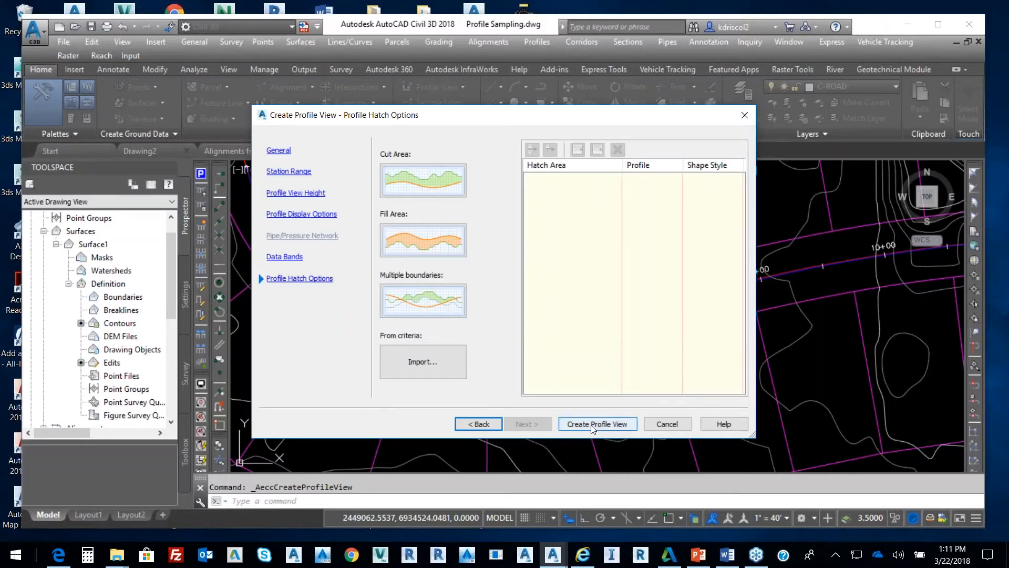
pyautogui.click(597, 423)
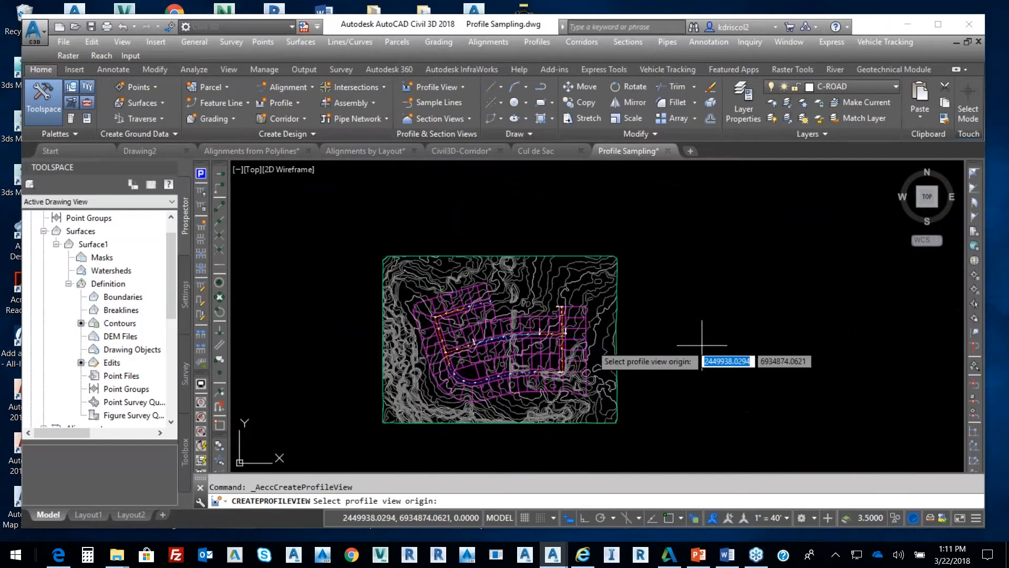
pyautogui.moveTo(725, 355)
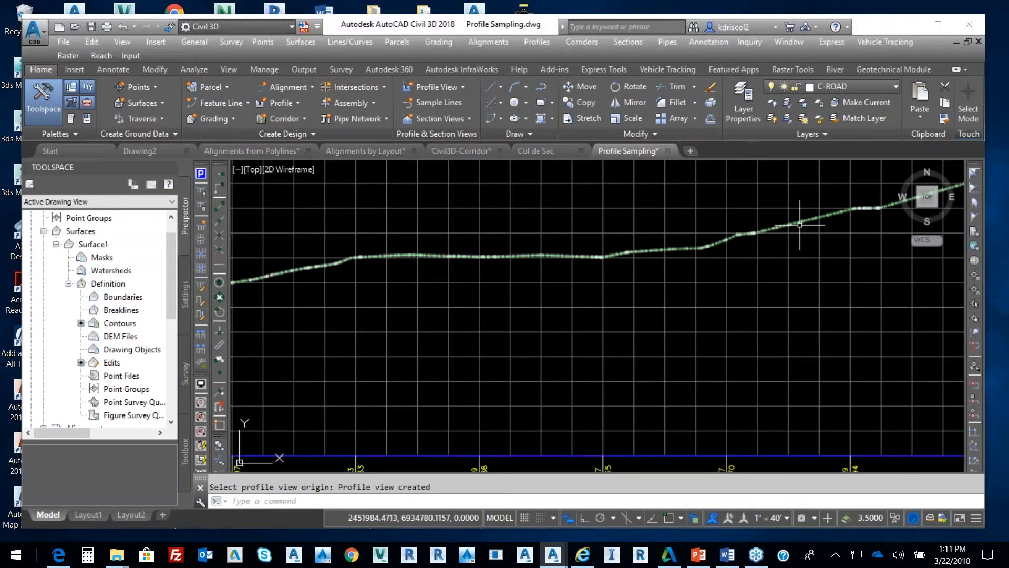
# Pick the profile view origin in empty space to the right of the site plan.
pyautogui.click(754, 264)
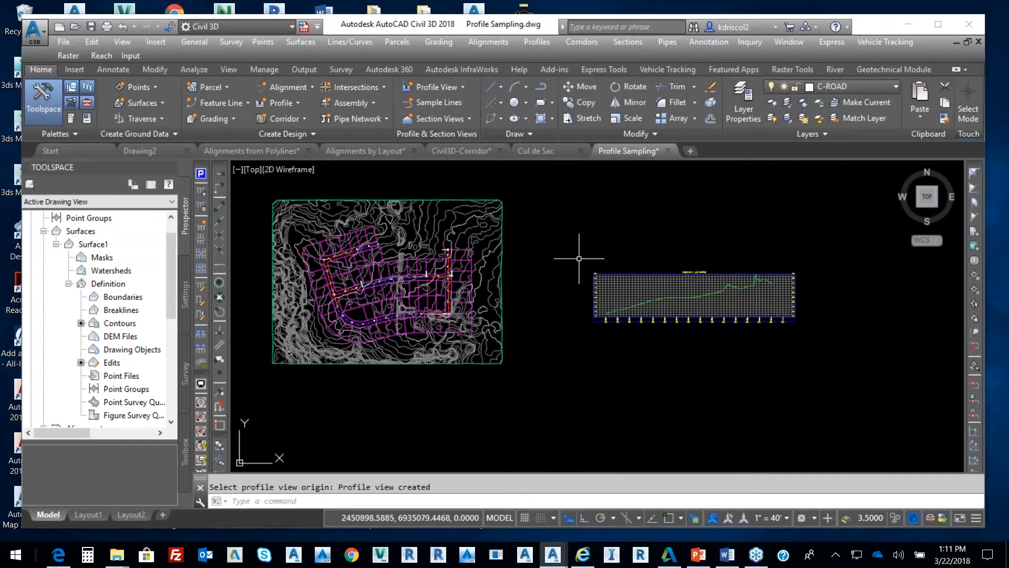
pyautogui.moveTo(607, 249)
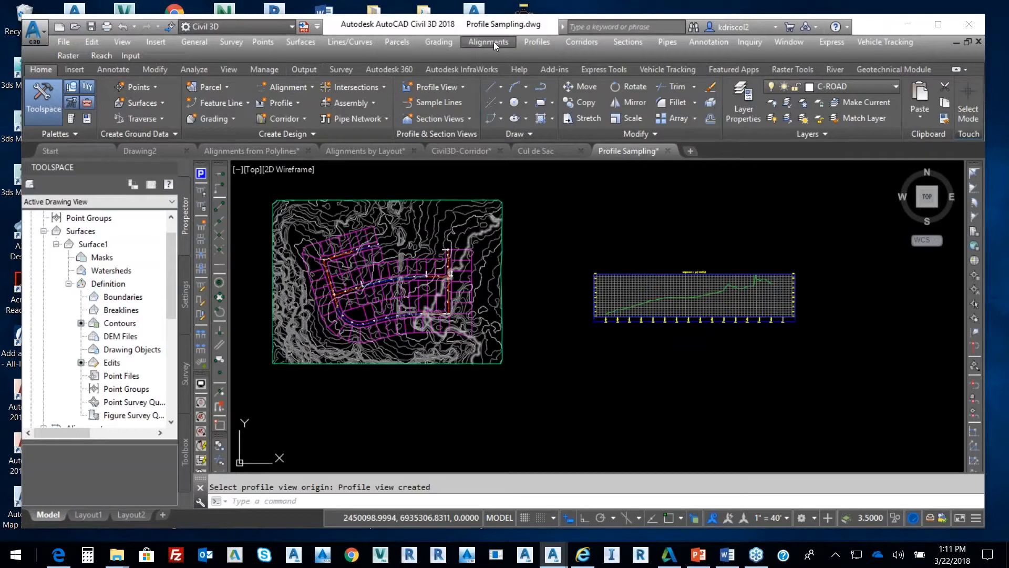
# Sample a Surface1 ground profile along Alignment - (1) picked in the drawing.
pyautogui.click(488, 41)
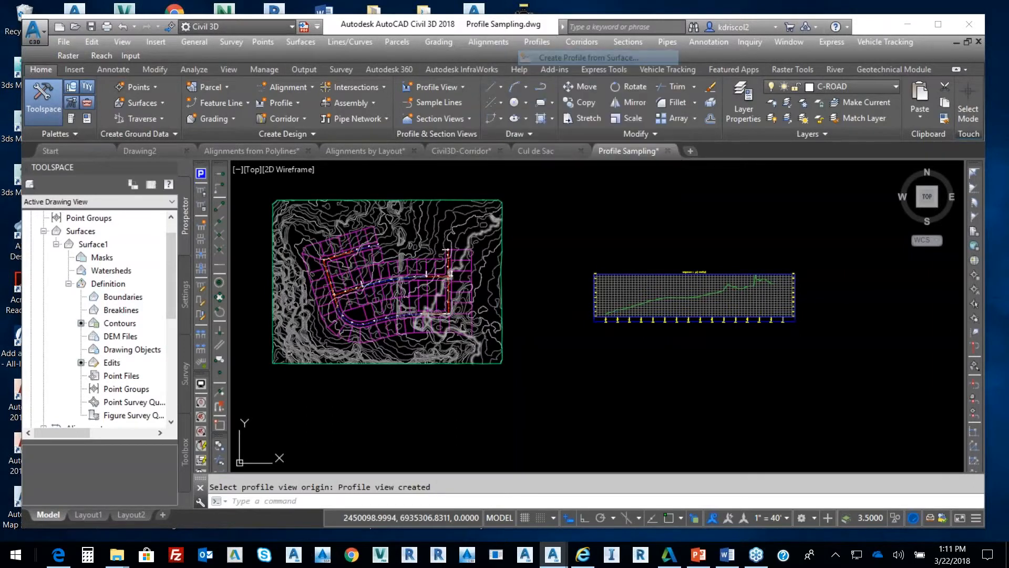
pyautogui.click(596, 58)
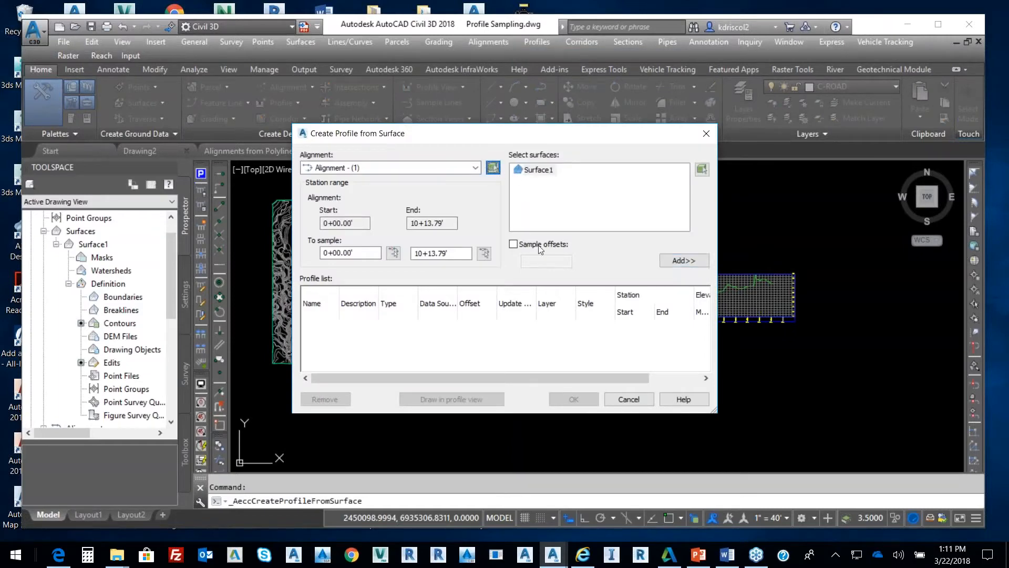
pyautogui.click(573, 399)
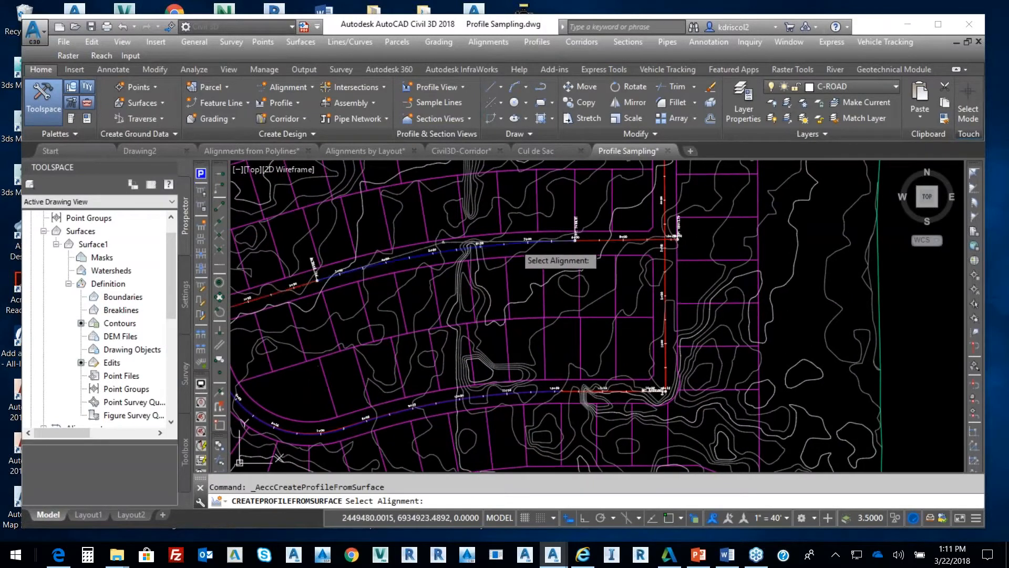
pyautogui.click(469, 244)
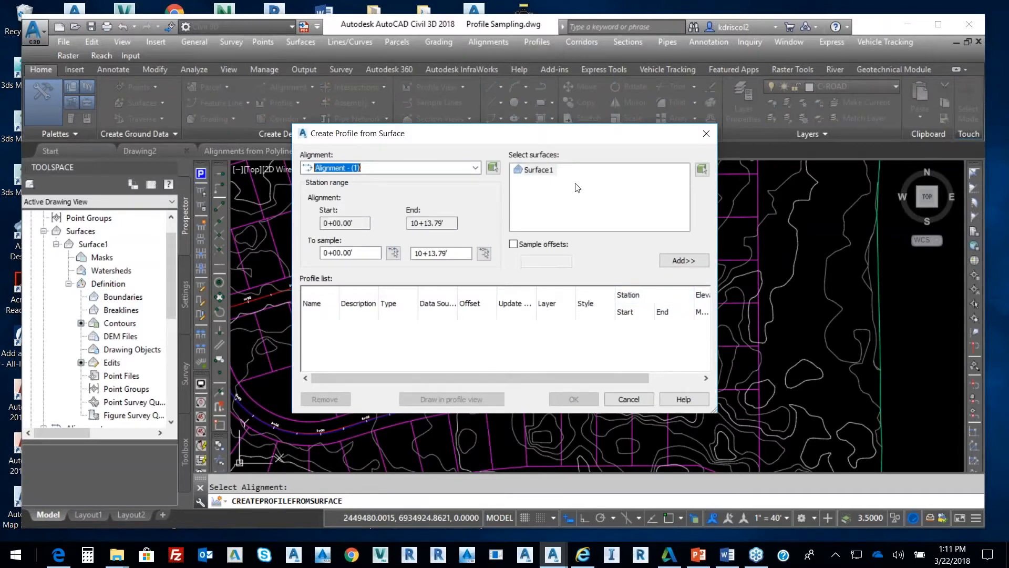
pyautogui.click(684, 260)
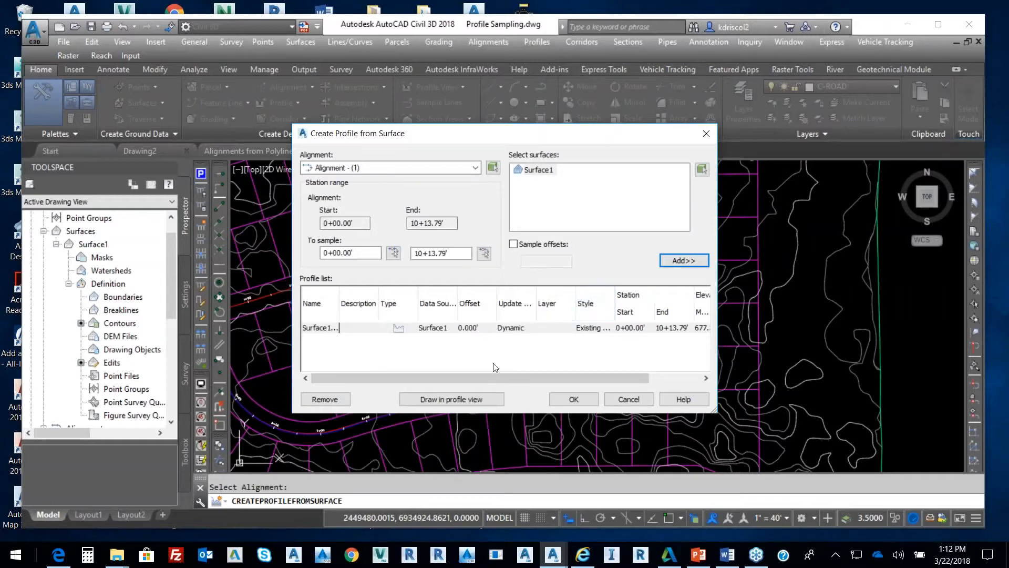
pyautogui.moveTo(466, 399)
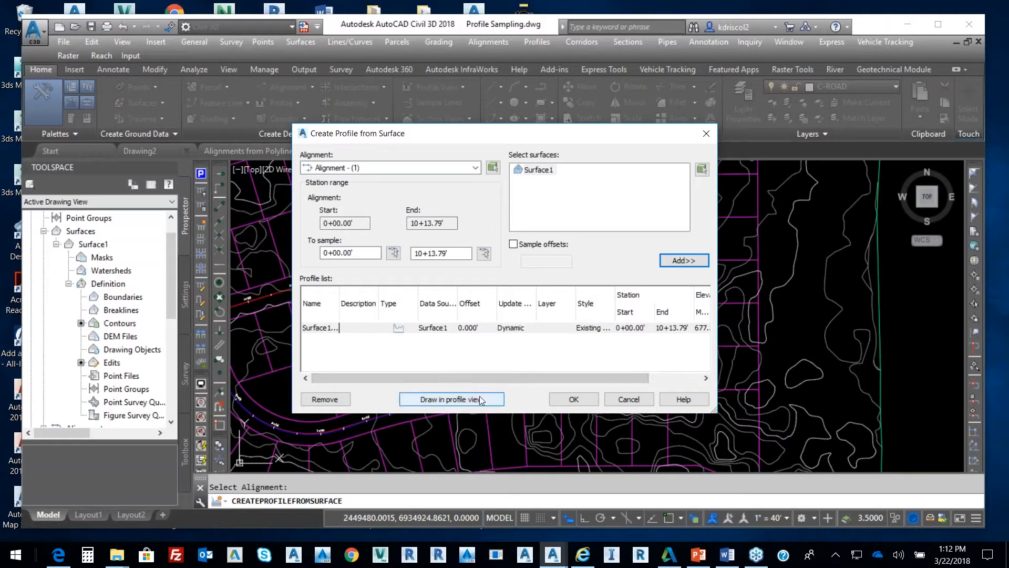
# Create a profile view for the Alignment - (1) profile with default settings.
pyautogui.click(451, 398)
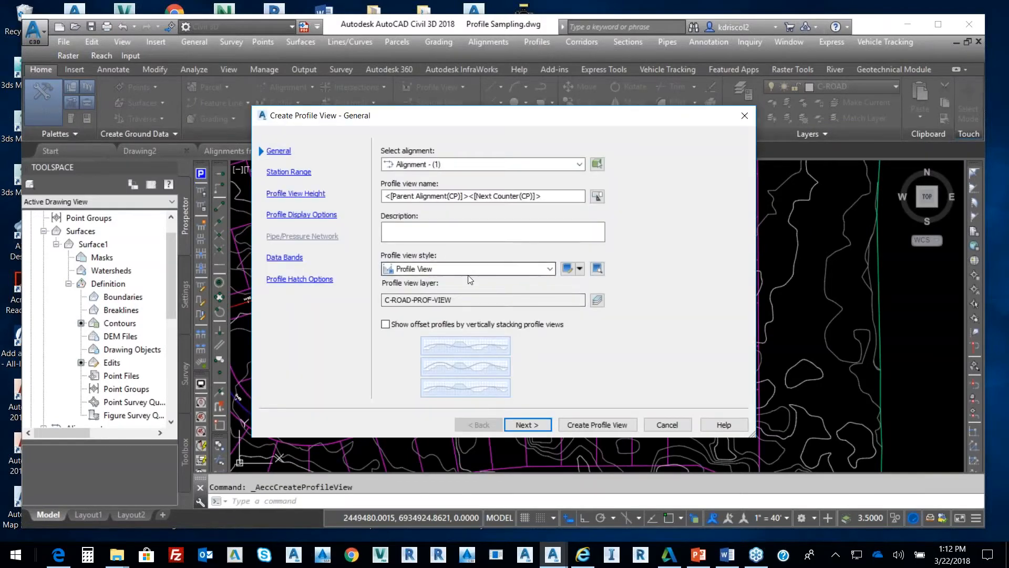
pyautogui.click(528, 425)
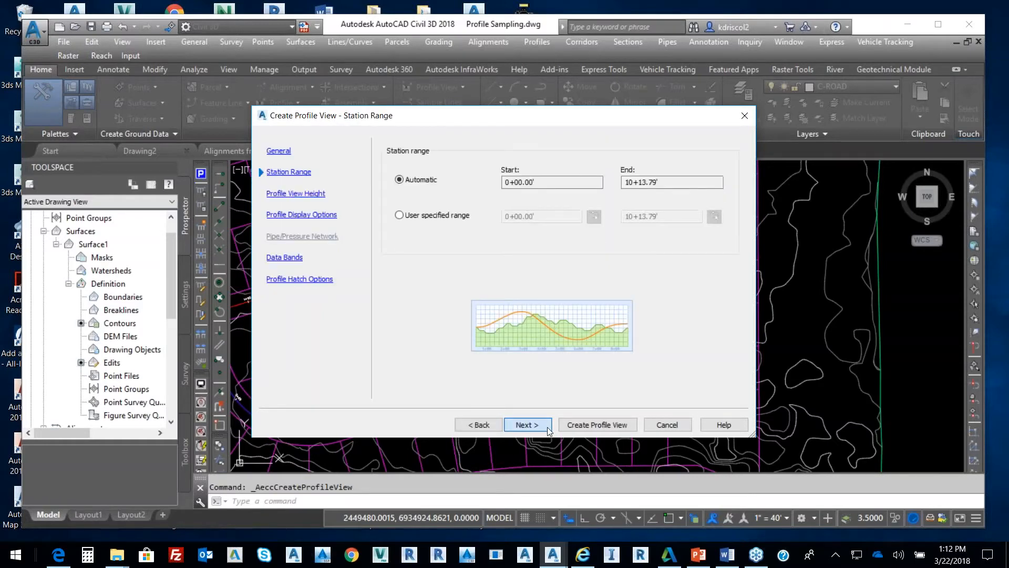
pyautogui.click(528, 424)
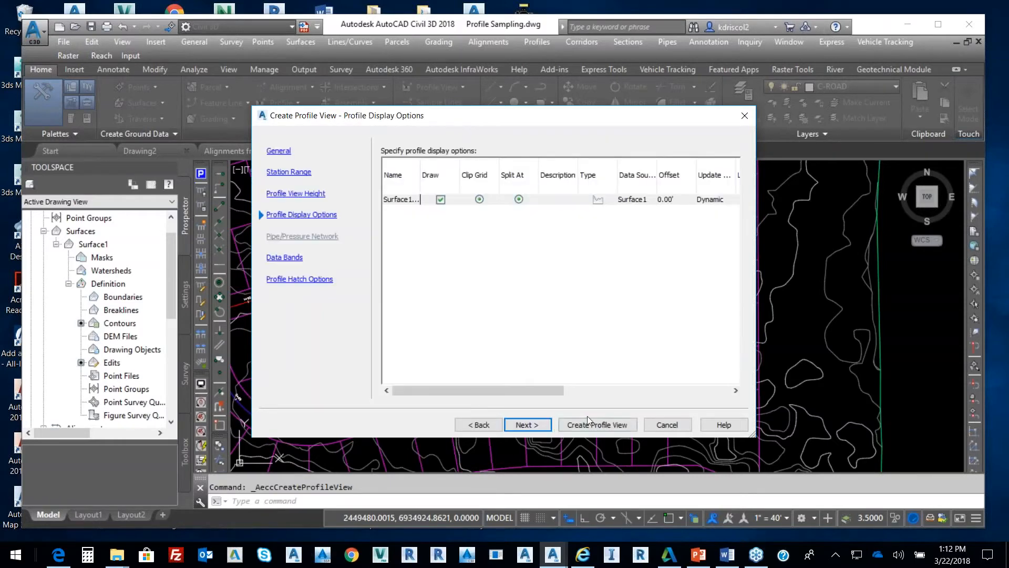
pyautogui.click(597, 424)
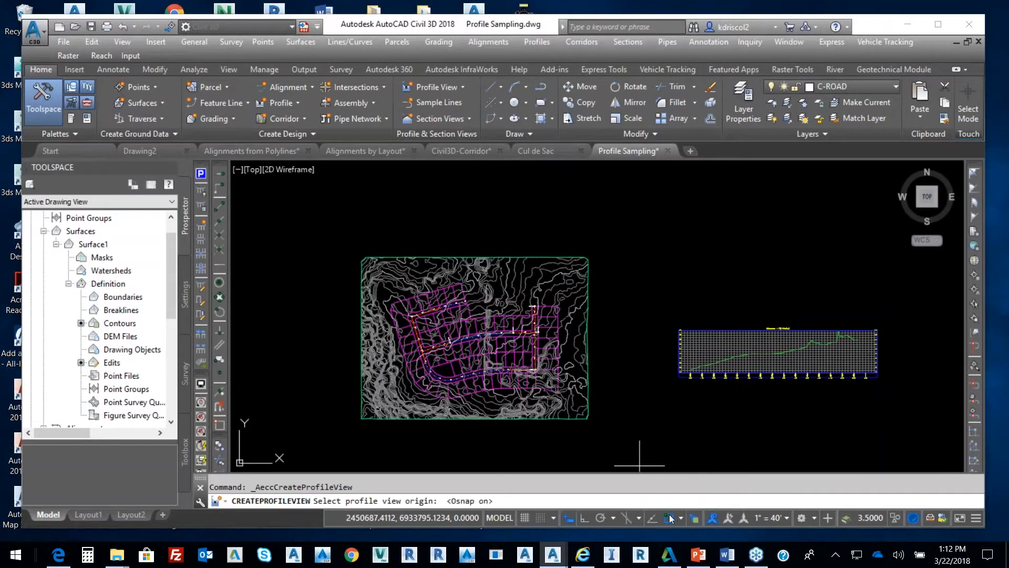
# Enable Endpoint object snap in Drafting Settings for placing the view origin.
pyautogui.click(666, 517)
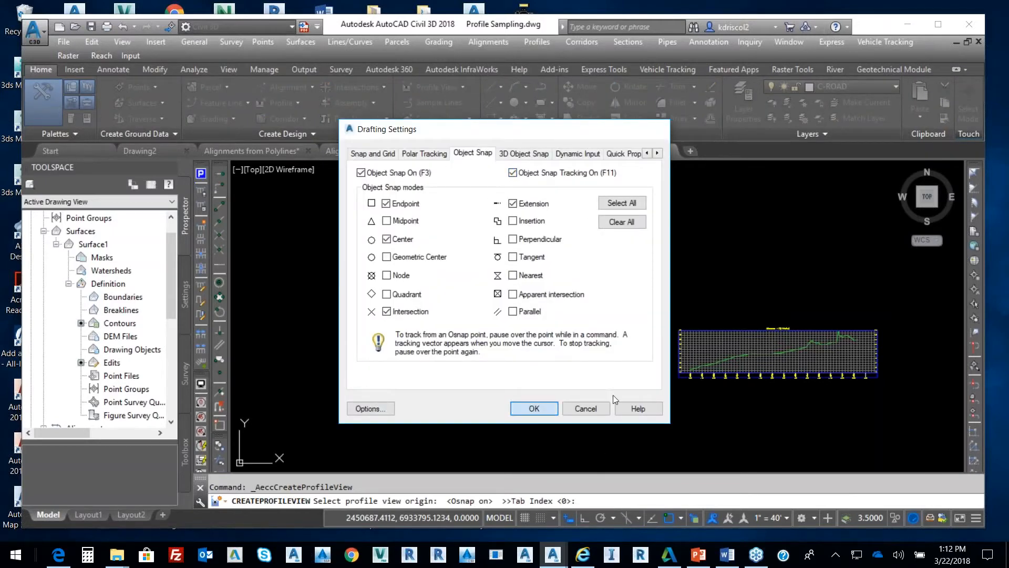
pyautogui.click(534, 409)
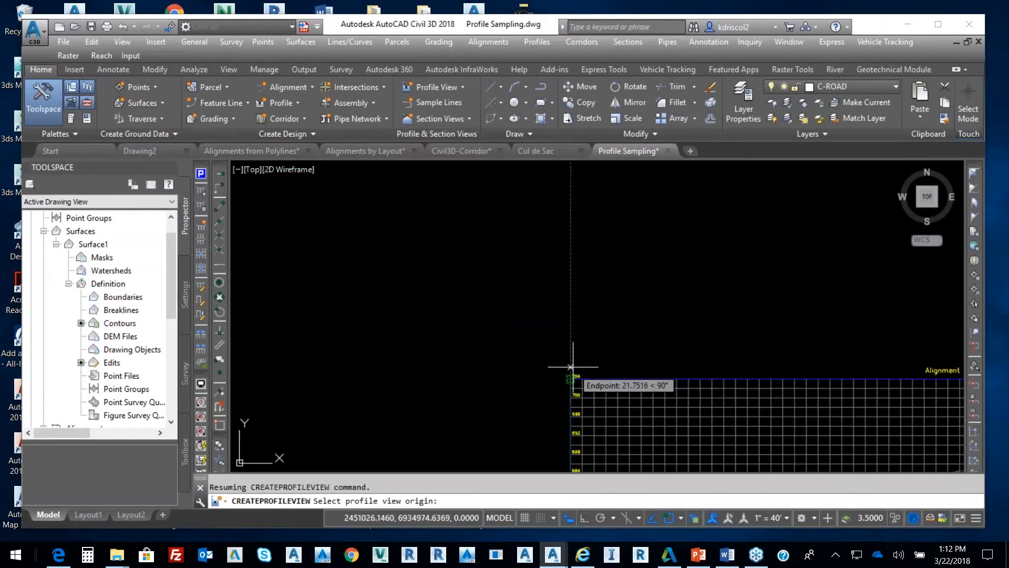
pyautogui.moveTo(571, 187)
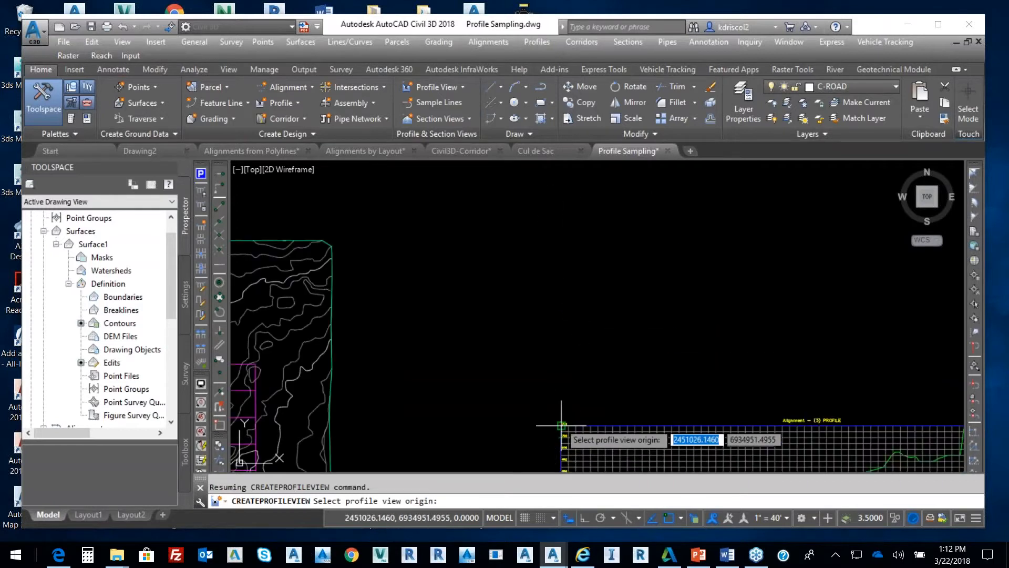
pyautogui.moveTo(562, 201)
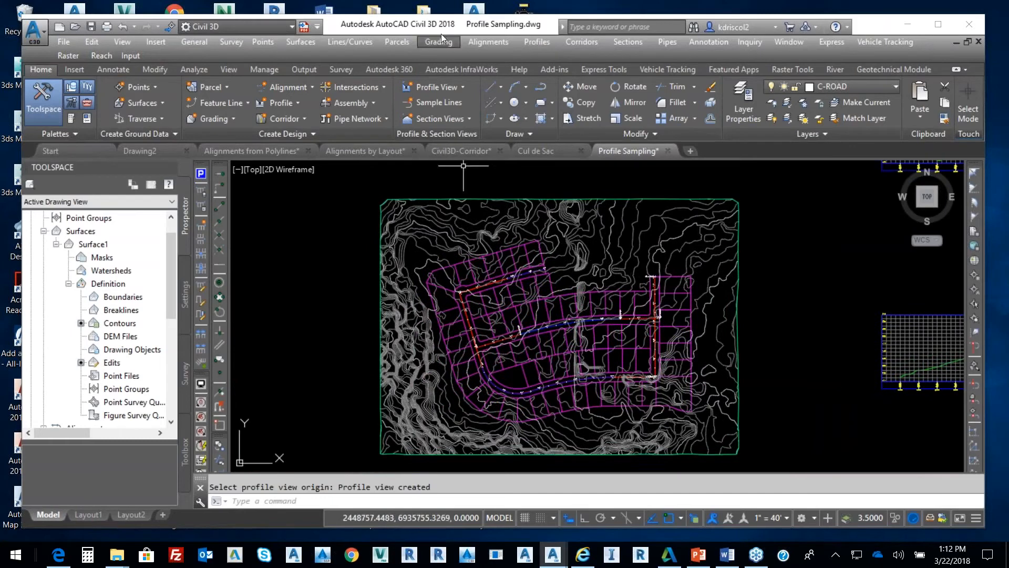
# Sample a Surface1 ground profile along Alignment - (2), chosen over the polyline, and create its profile view with defaults.
pyautogui.click(537, 42)
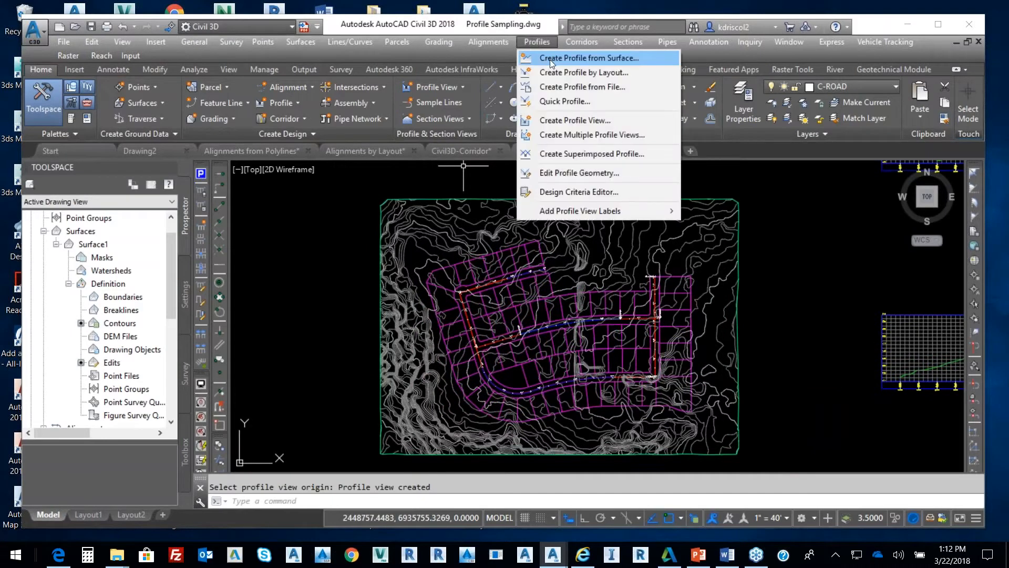
pyautogui.click(588, 58)
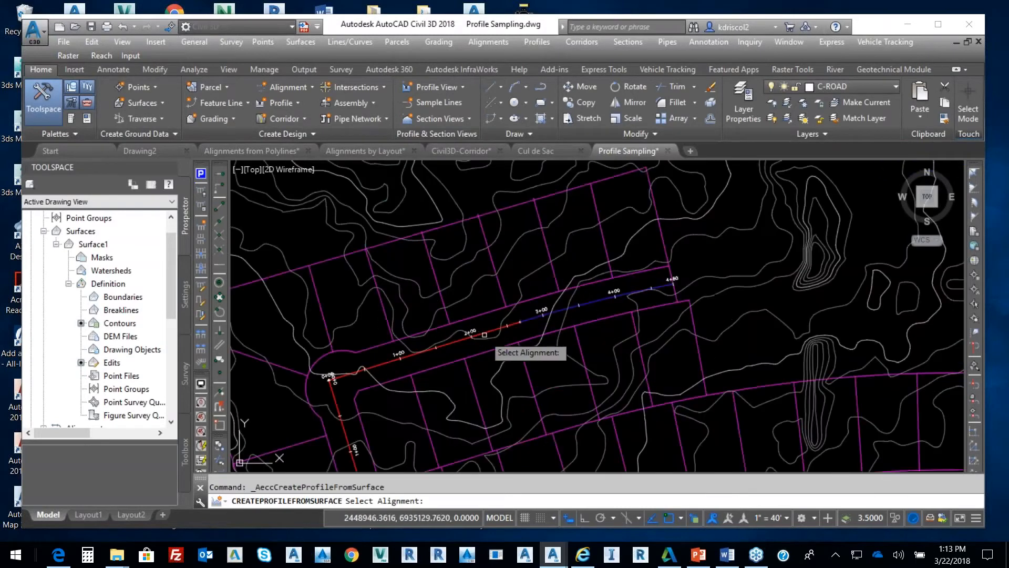
pyautogui.click(504, 346)
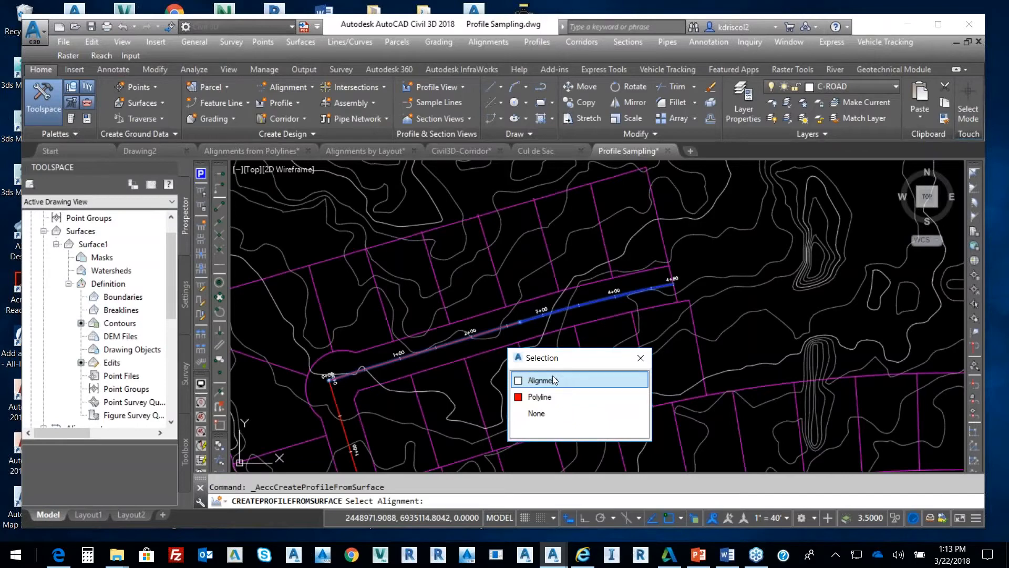
pyautogui.click(538, 380)
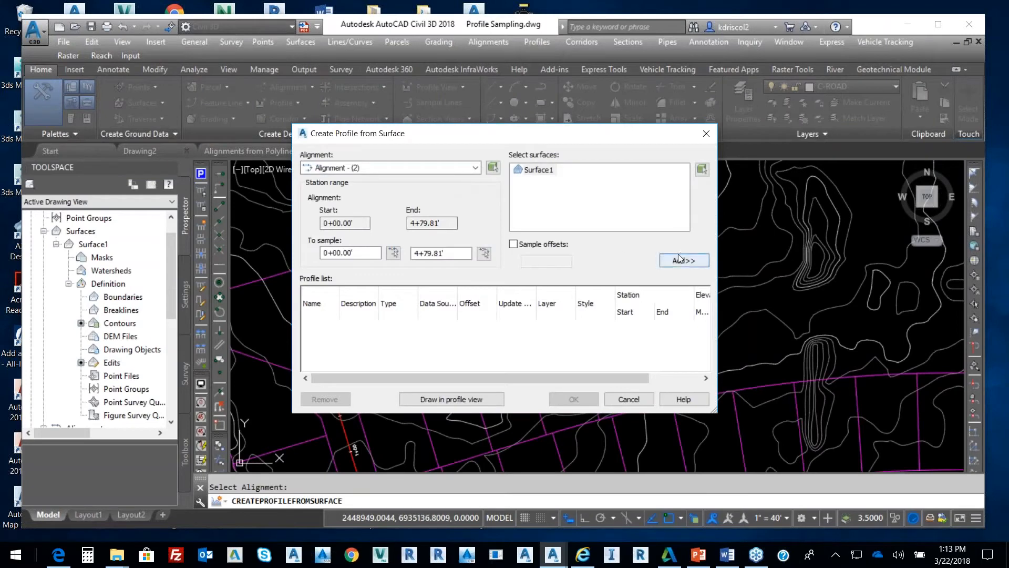
pyautogui.click(684, 260)
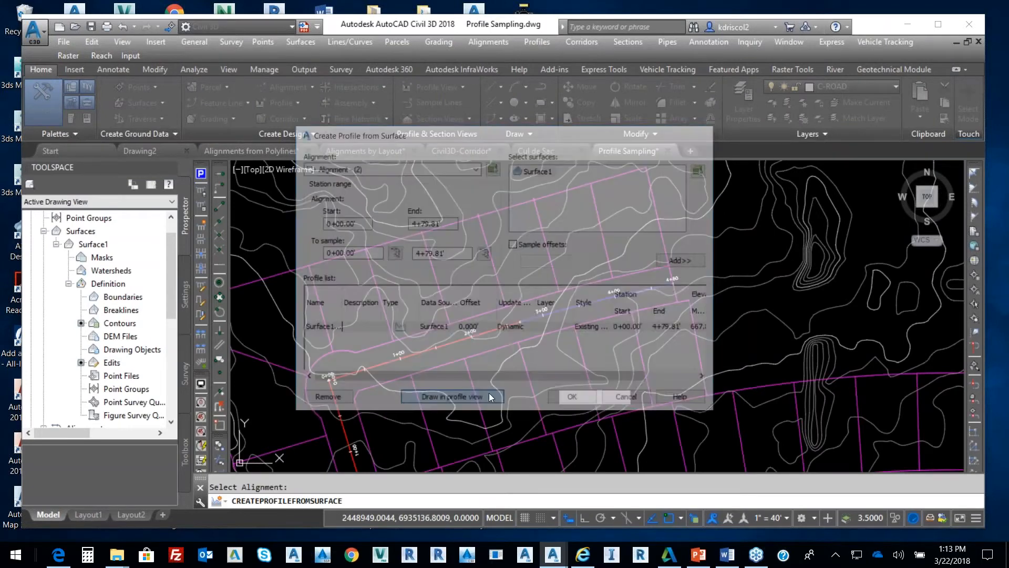
pyautogui.click(451, 396)
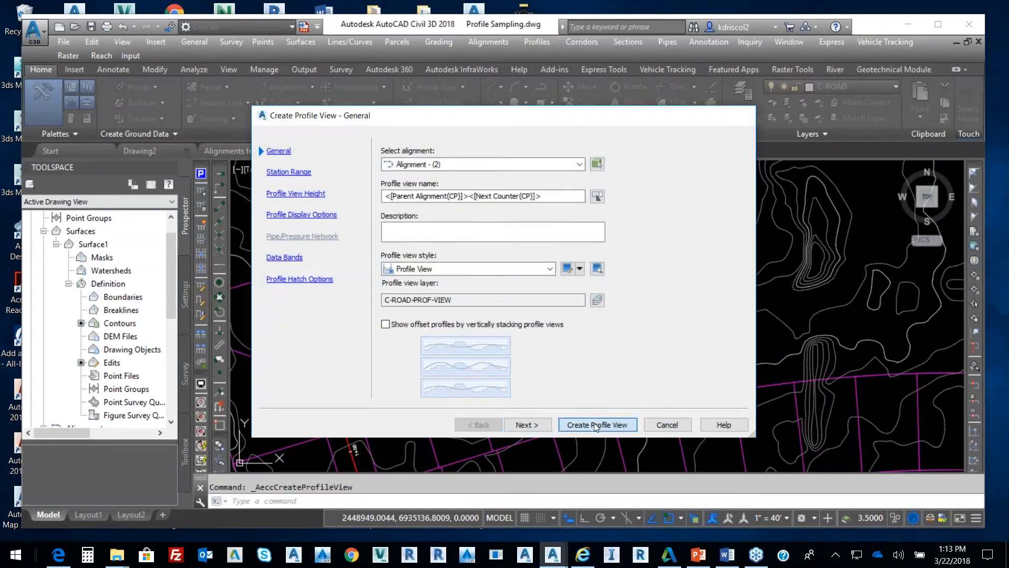
pyautogui.click(598, 425)
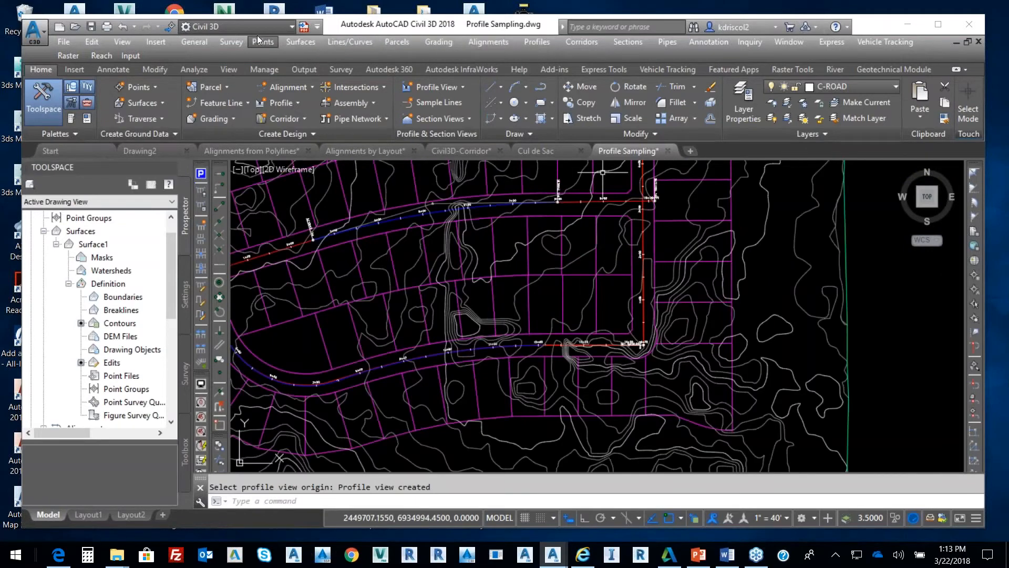
# Sample a Surface1 ground profile along Alignment - (4) and place its profile view among the others.
pyautogui.click(536, 42)
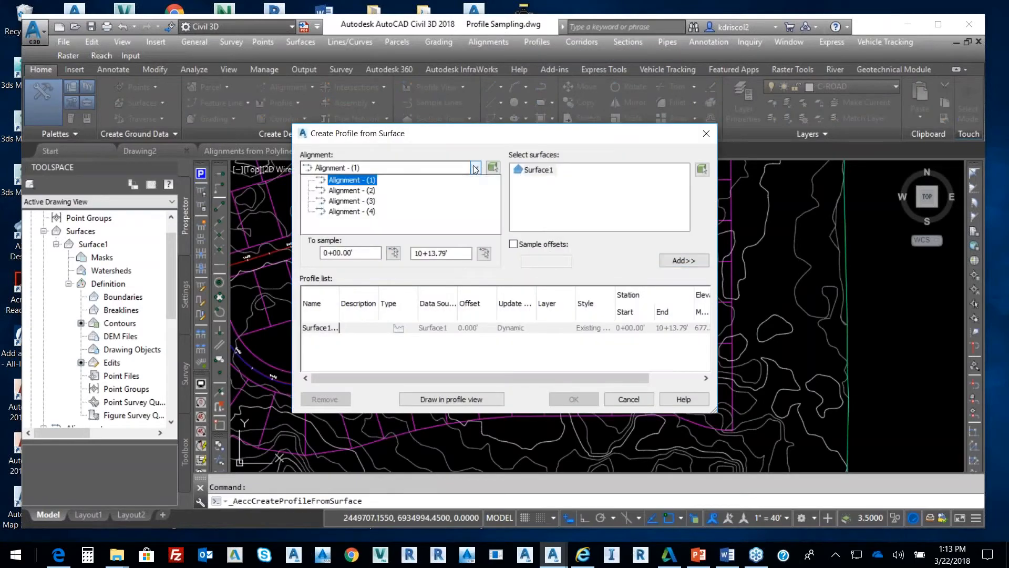
pyautogui.click(356, 211)
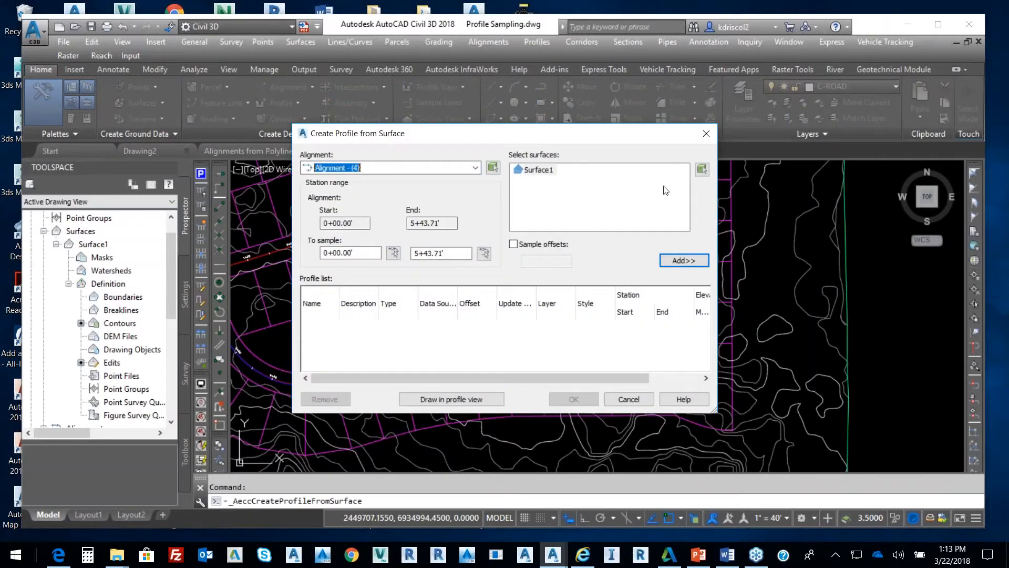
pyautogui.click(684, 261)
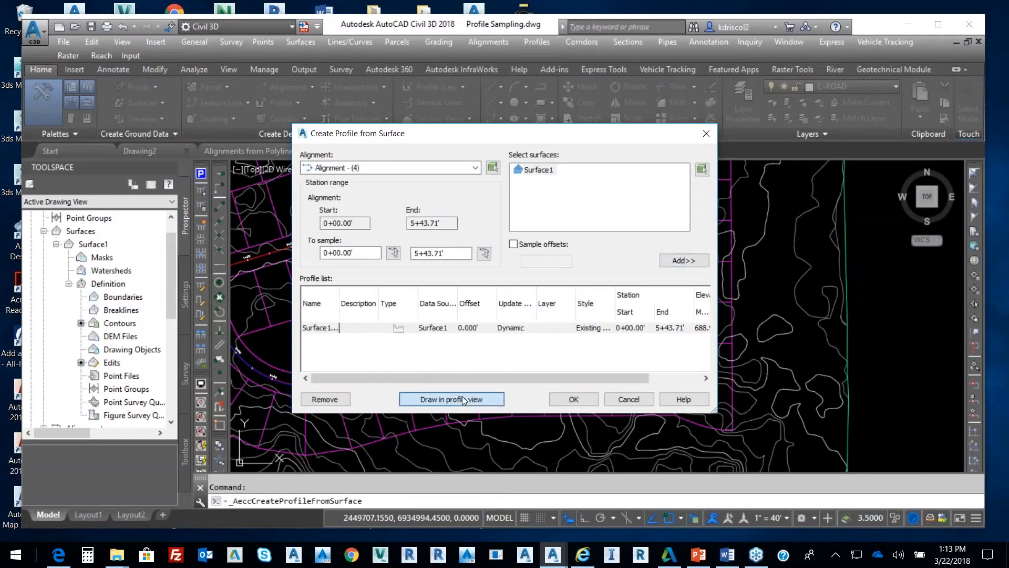
pyautogui.click(451, 399)
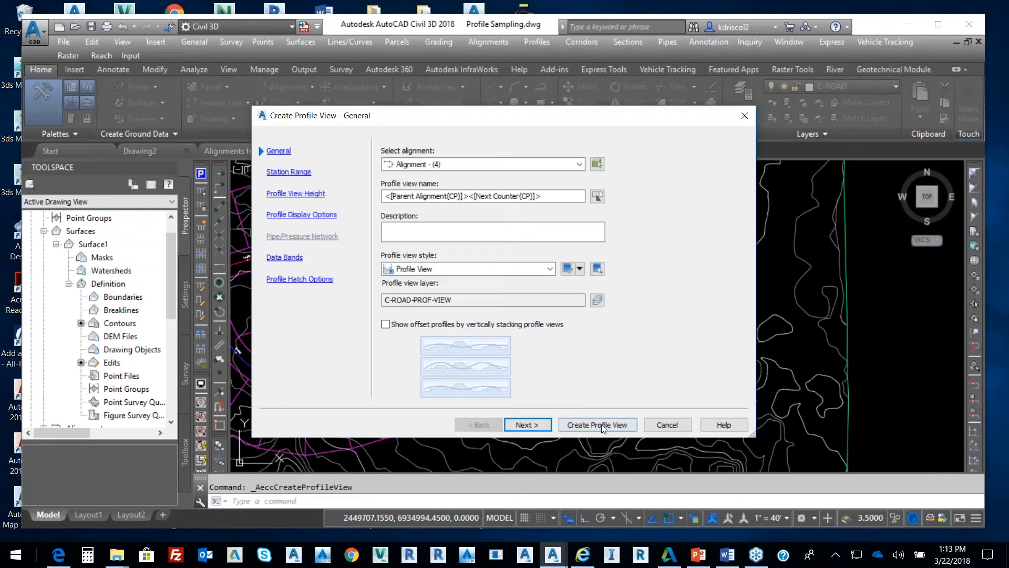
pyautogui.click(598, 424)
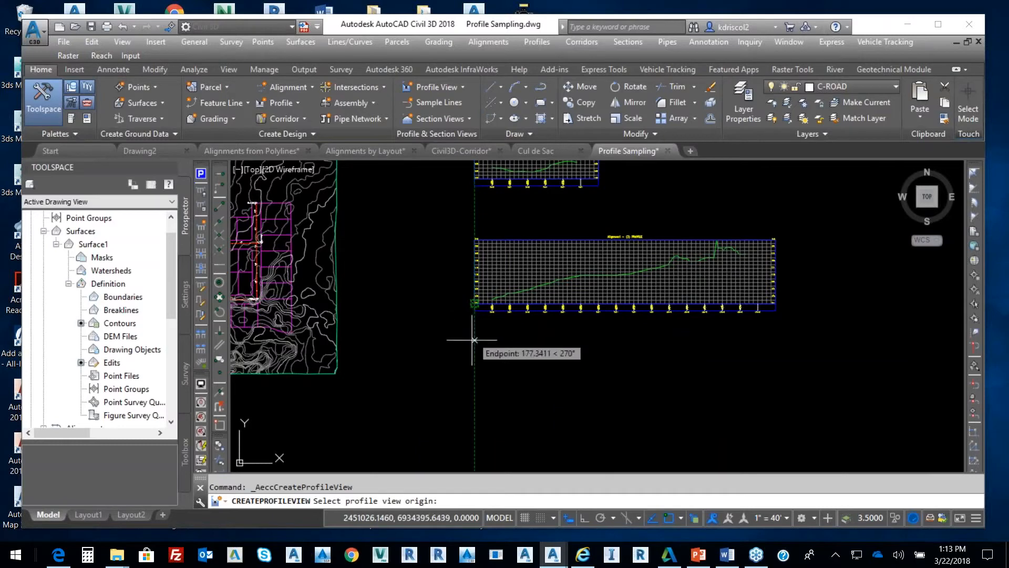
pyautogui.click(476, 439)
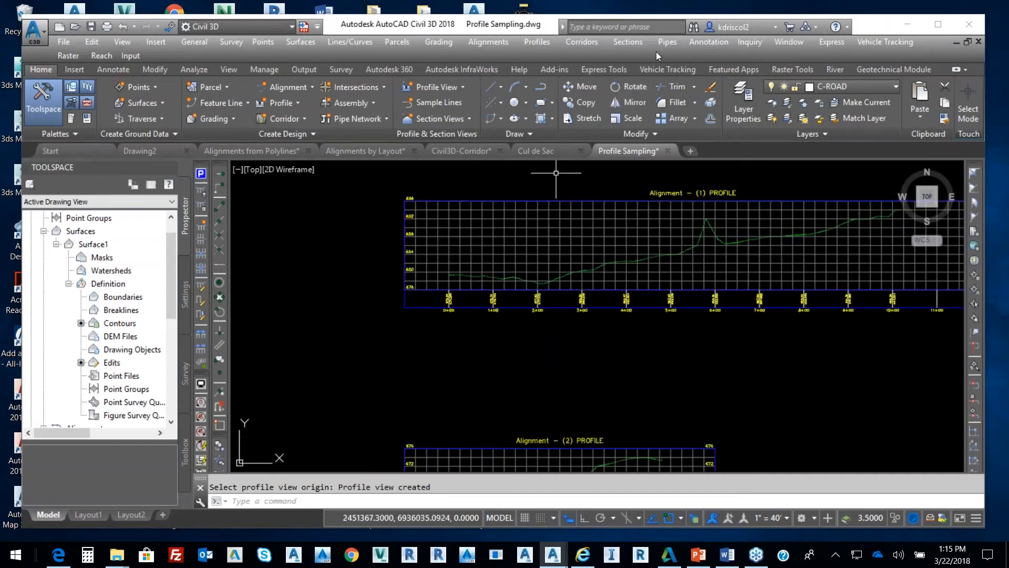
# Create a new profile by layout on Alignment - (1) named Fg.
pyautogui.click(537, 41)
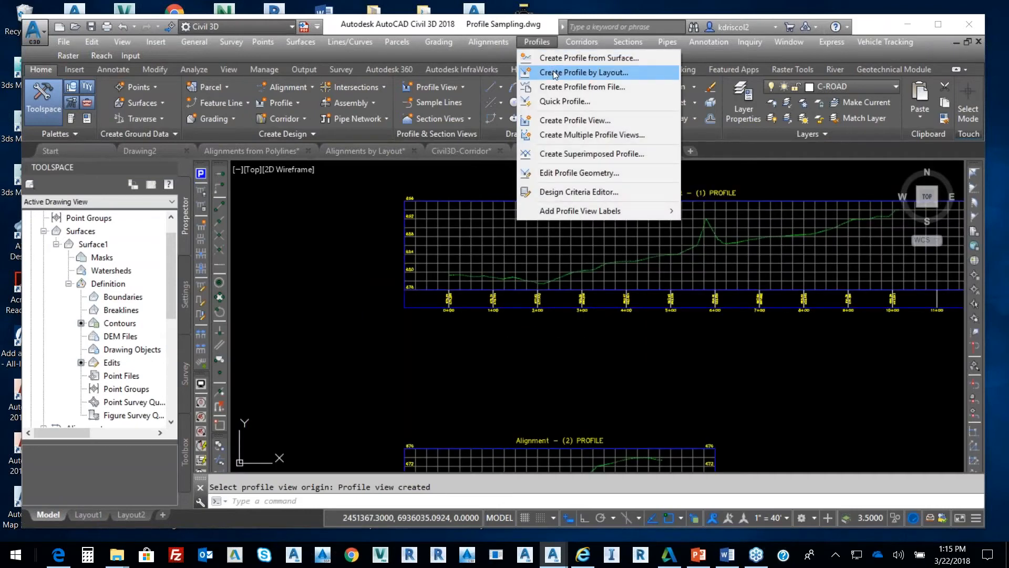
pyautogui.click(584, 72)
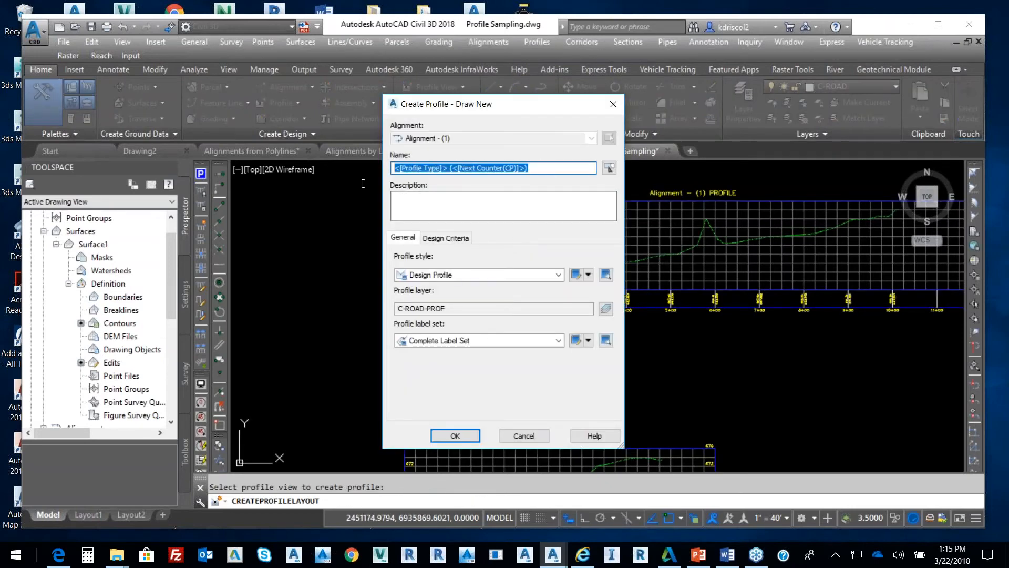
pyautogui.write('Fo')
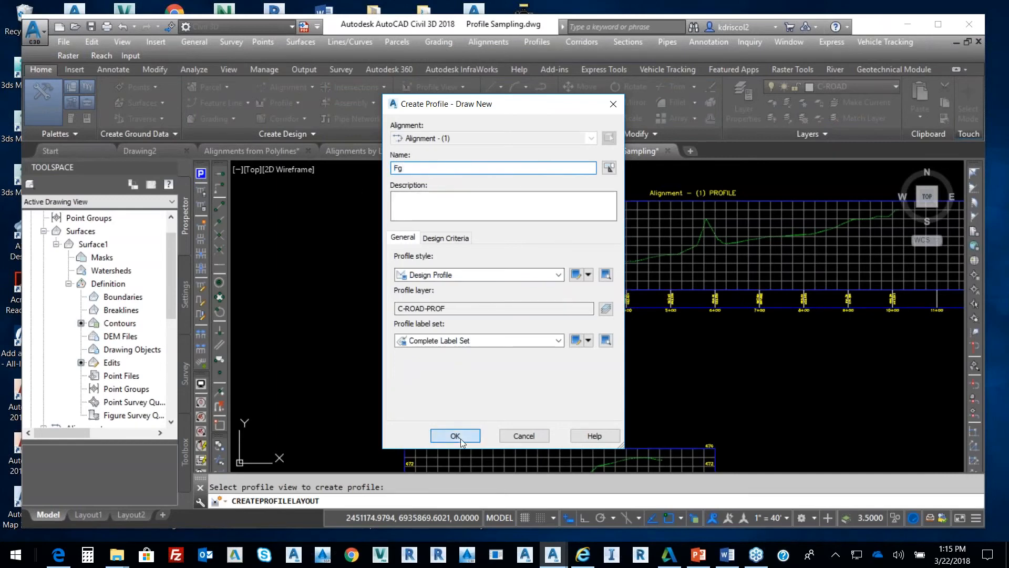
pyautogui.click(455, 436)
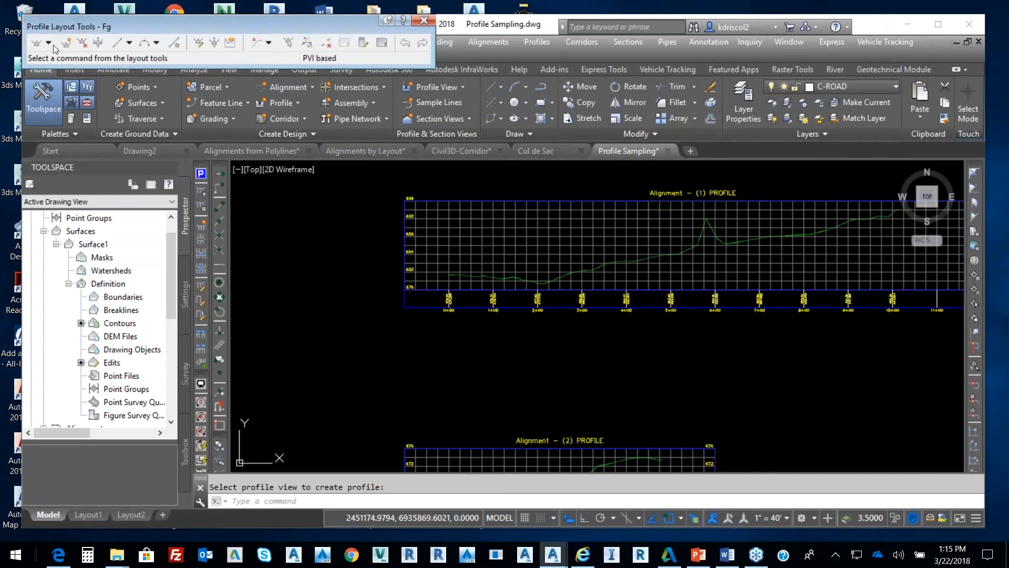
# Keep 150' parabolic crest and sag vertical curve lengths in Curve Settings.
pyautogui.click(46, 43)
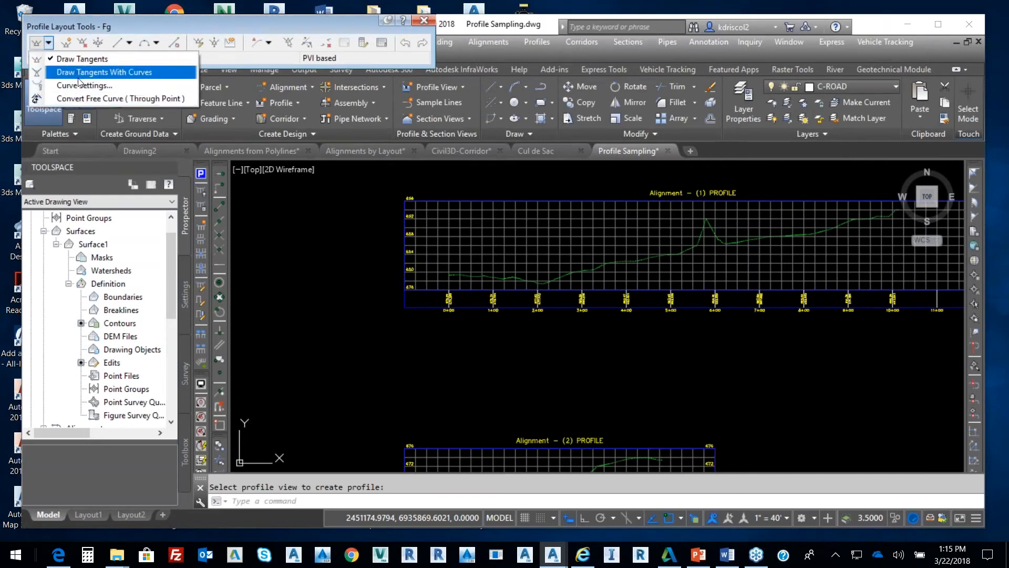
pyautogui.click(84, 85)
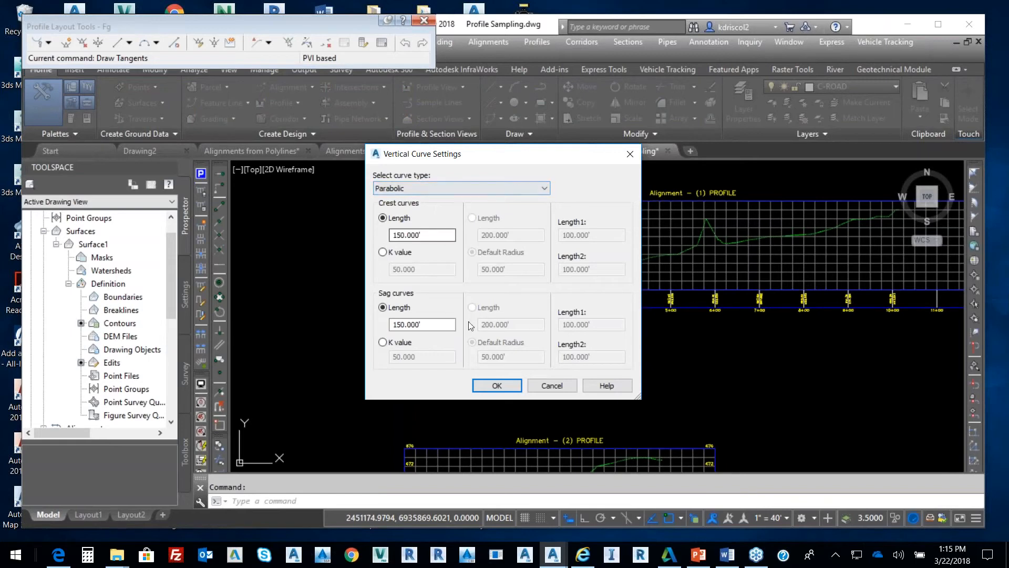
pyautogui.click(497, 385)
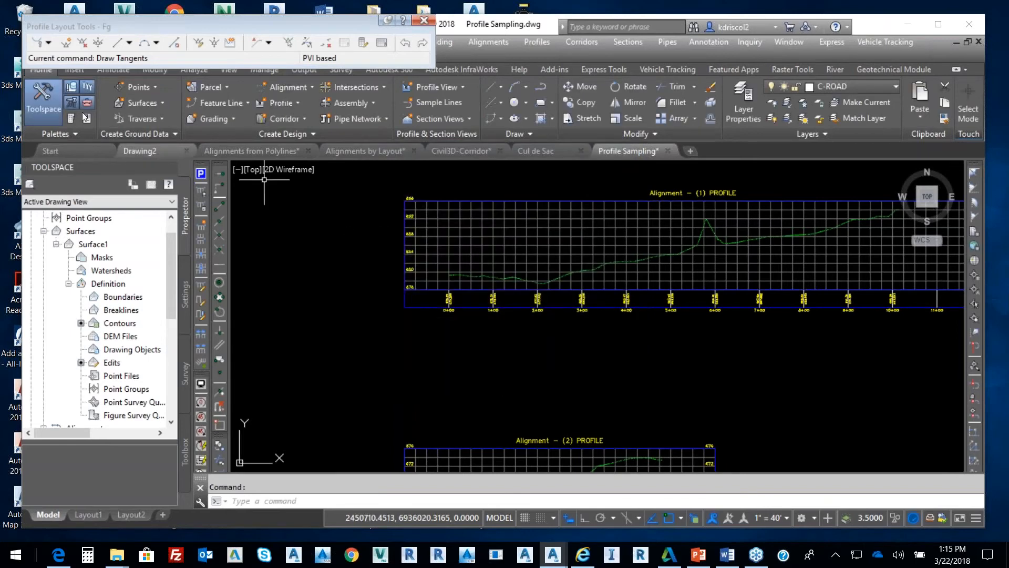
pyautogui.click(48, 43)
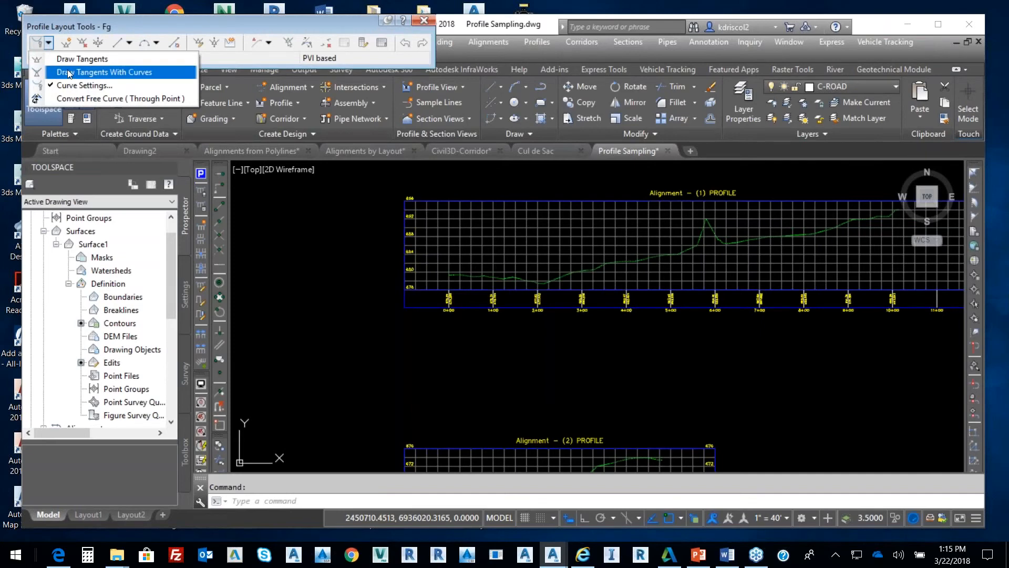
# Draw tangents with curves, placing grade-line vertices along the ground profile.
pyautogui.click(110, 72)
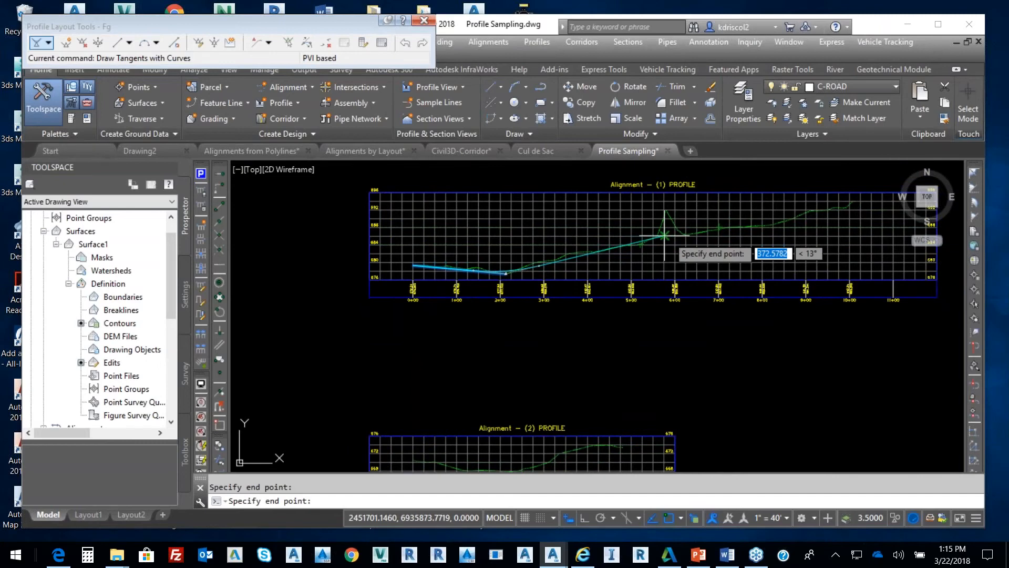
pyautogui.moveTo(675, 241)
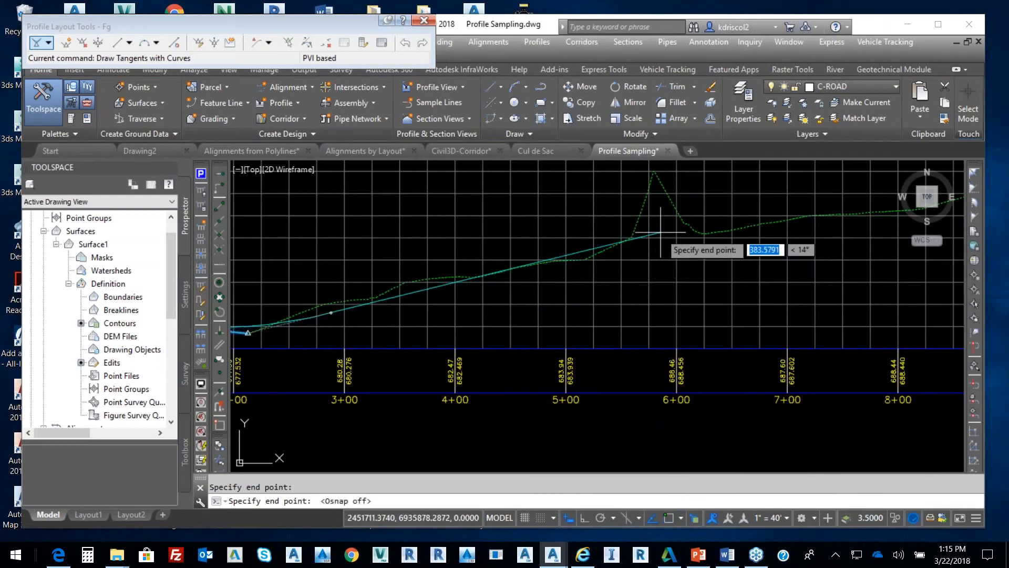
pyautogui.click(647, 231)
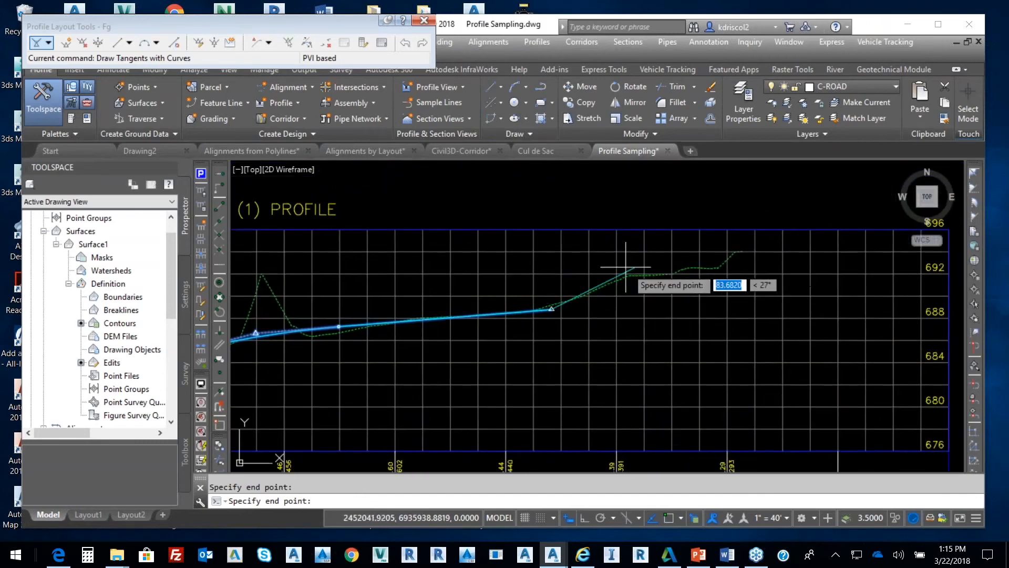
pyautogui.moveTo(634, 256)
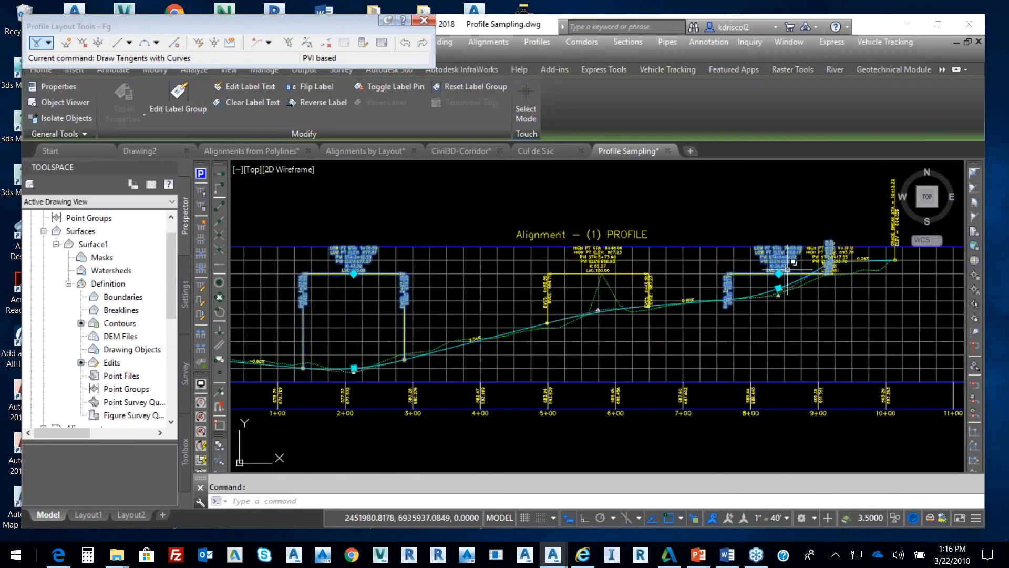
# End the Fg layout and close the Profile Layout Tools toolbar.
pyautogui.click(787, 264)
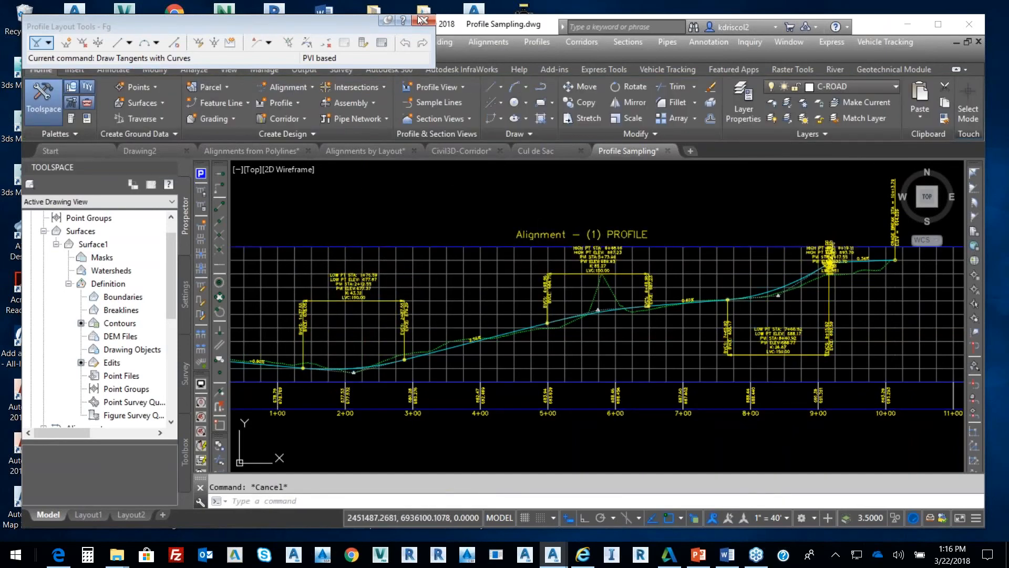
pyautogui.click(421, 20)
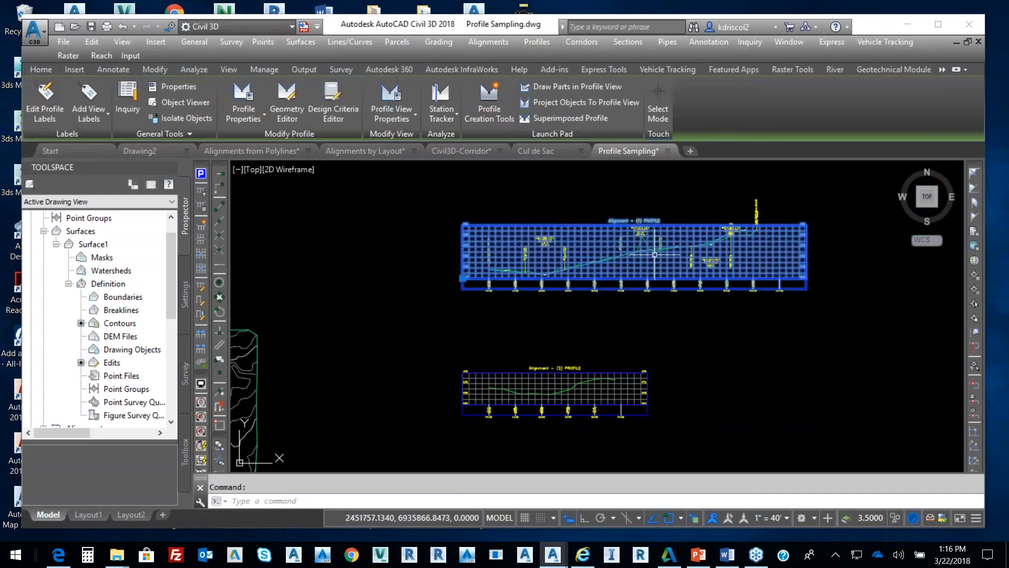
# Set the Cut Data band's Profile2 to Fg in the profile view properties and apply.
pyautogui.rightClick(655, 254)
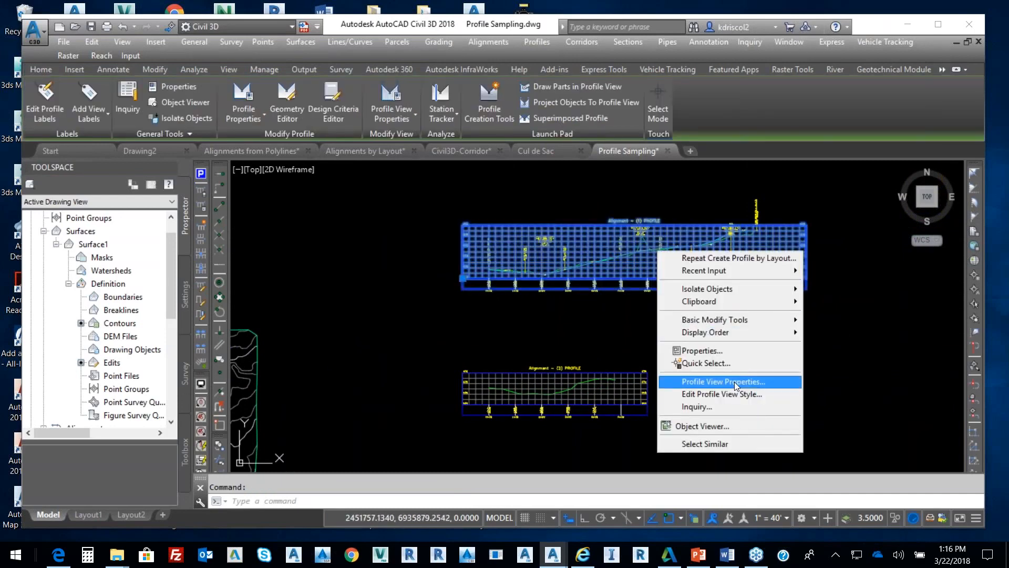
pyautogui.click(724, 382)
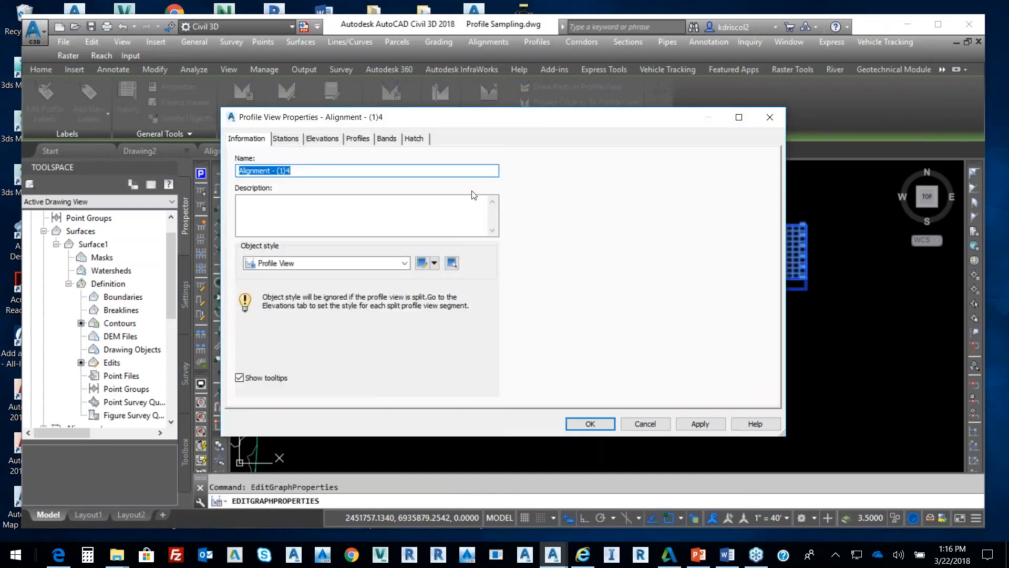
pyautogui.click(387, 139)
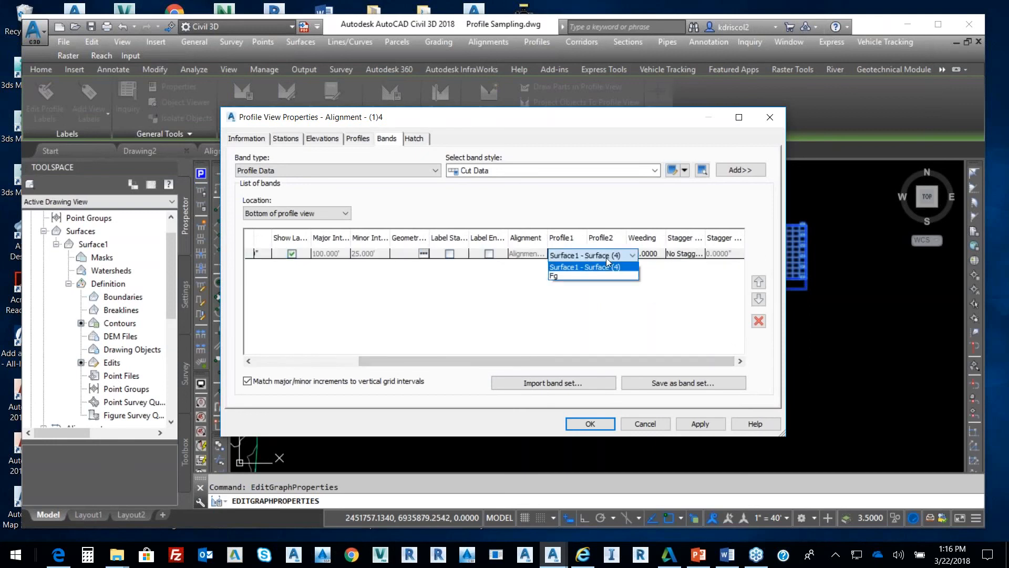
pyautogui.click(553, 275)
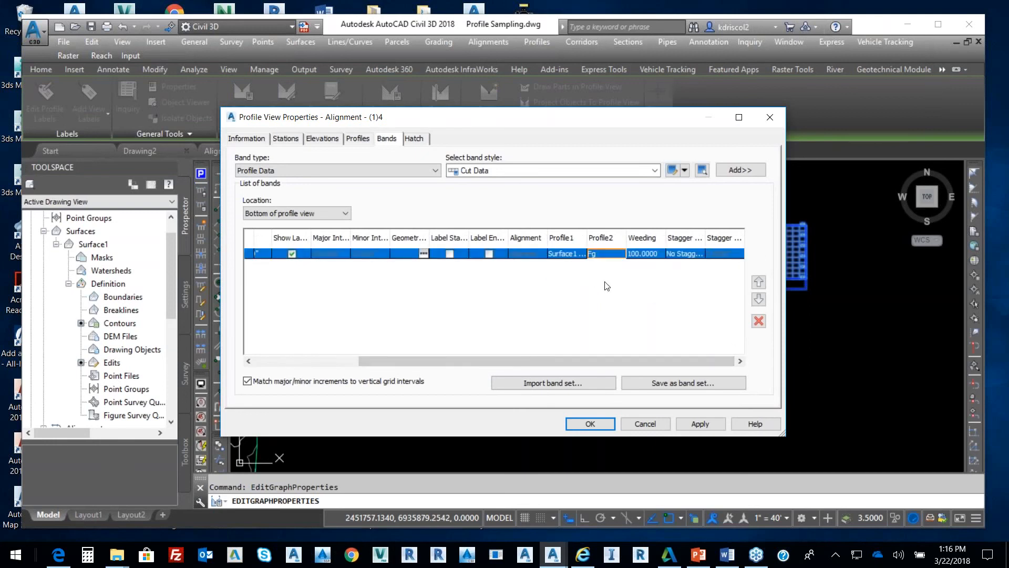
pyautogui.click(590, 424)
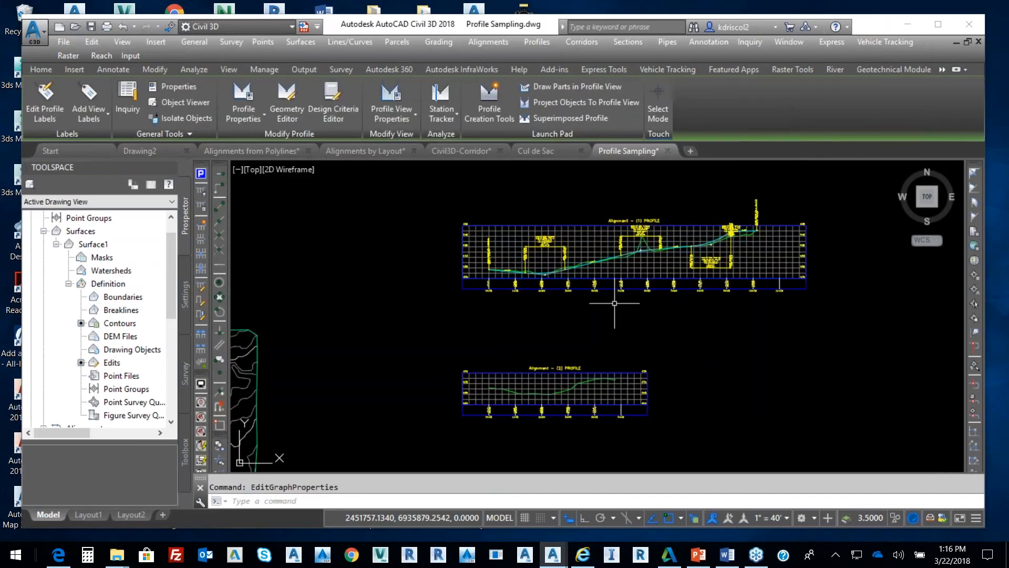